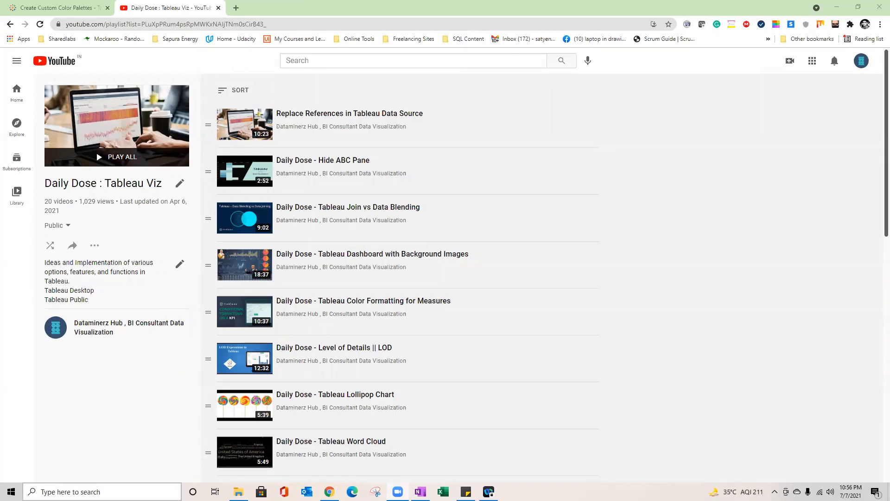
Search the Start menu for 'table' to find Tableau 2021.1.
type("ta")
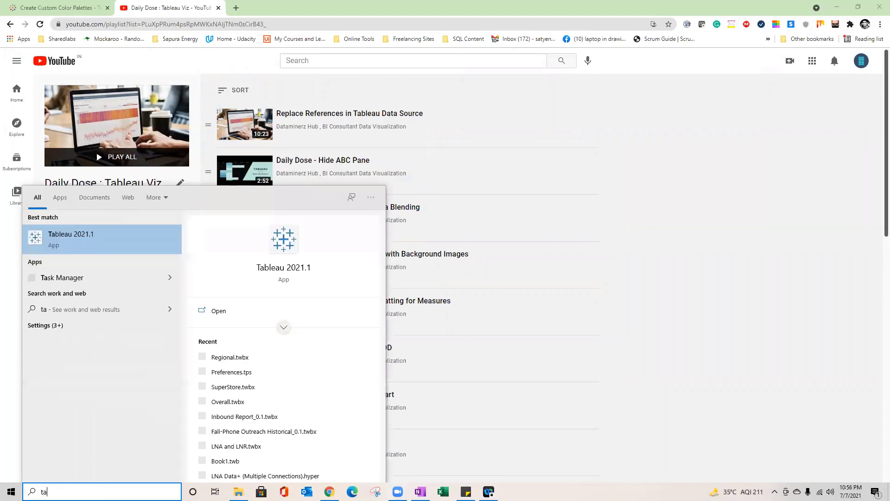
type("ble")
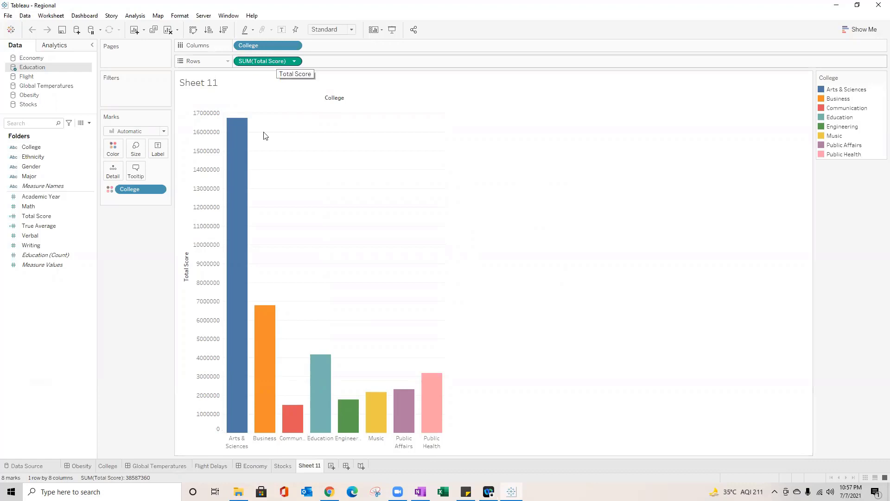
mouse_move(213, 136)
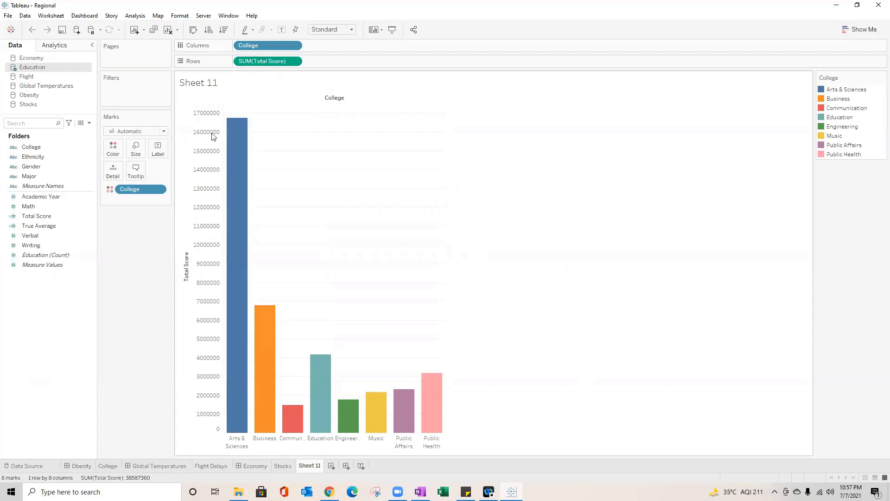
mouse_move(237, 155)
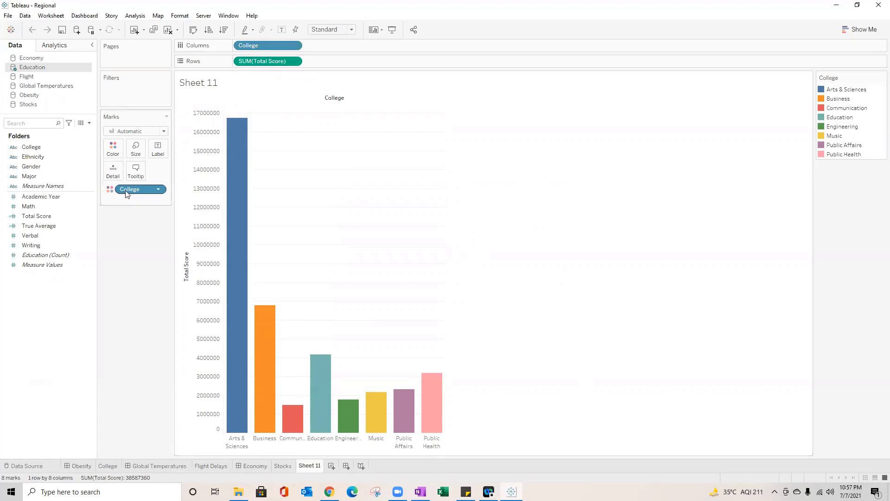
mouse_move(135, 220)
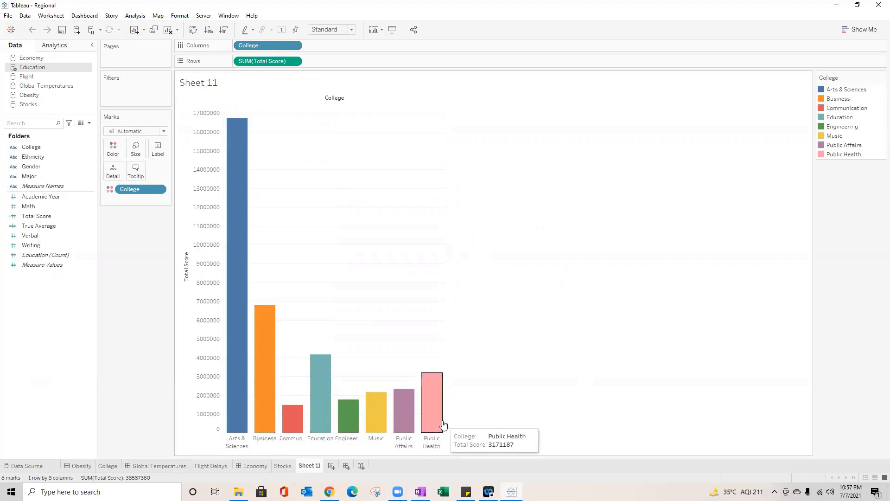
mouse_move(836, 94)
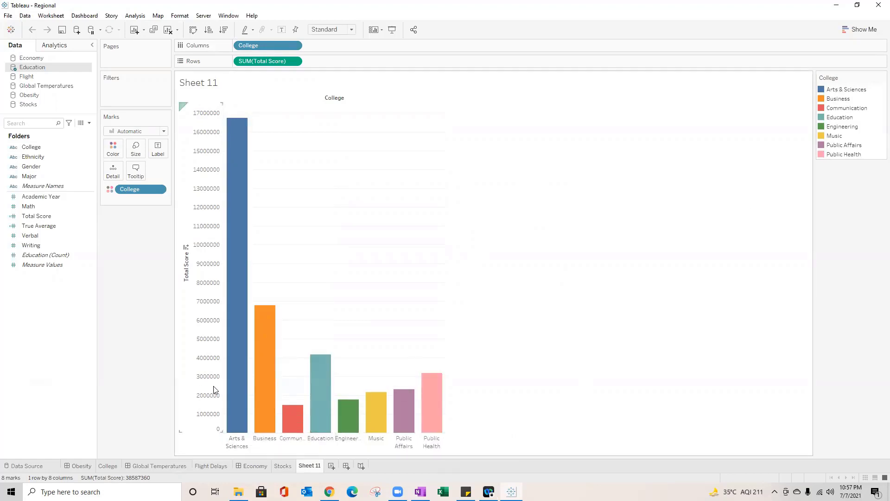
mouse_move(876, 104)
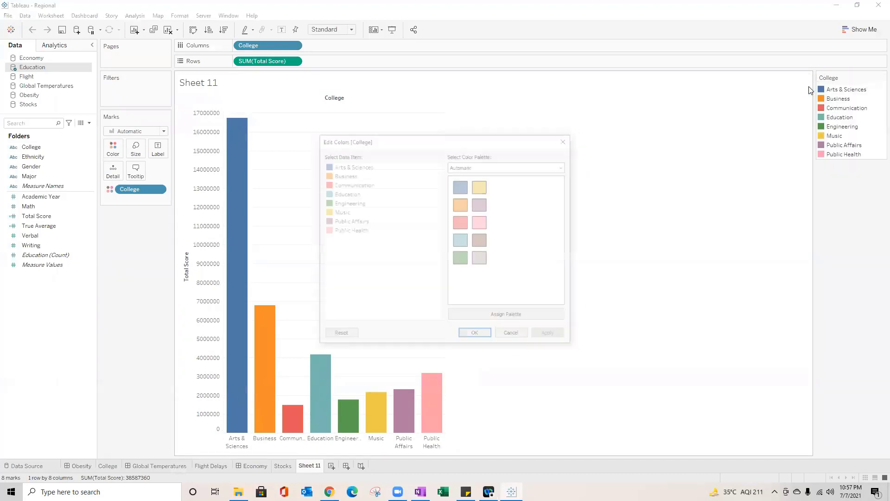
Assign the Blue palette to the College colors after trying Tableau Classic Medium, then confirm.
left_click(562, 166)
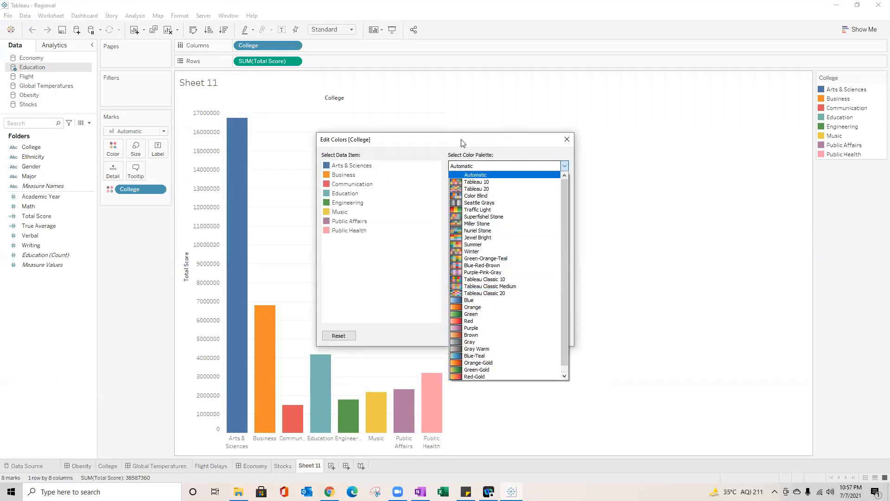
left_click(490, 286)
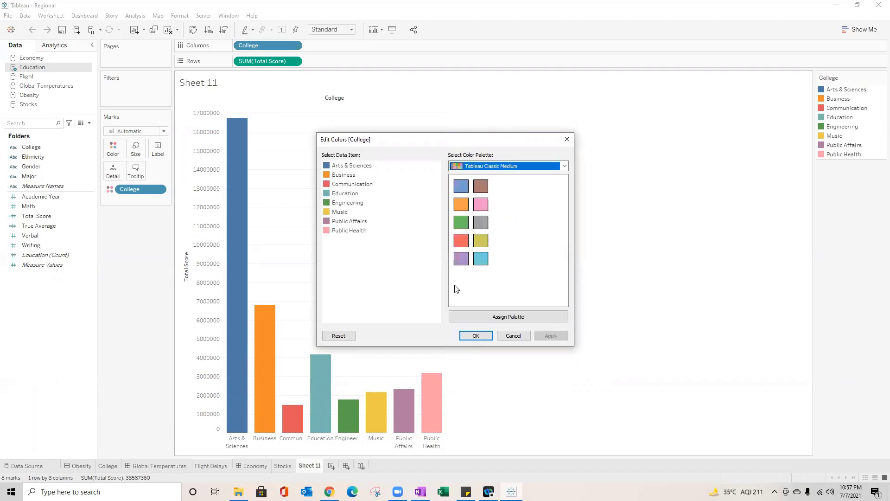
left_click(508, 316)
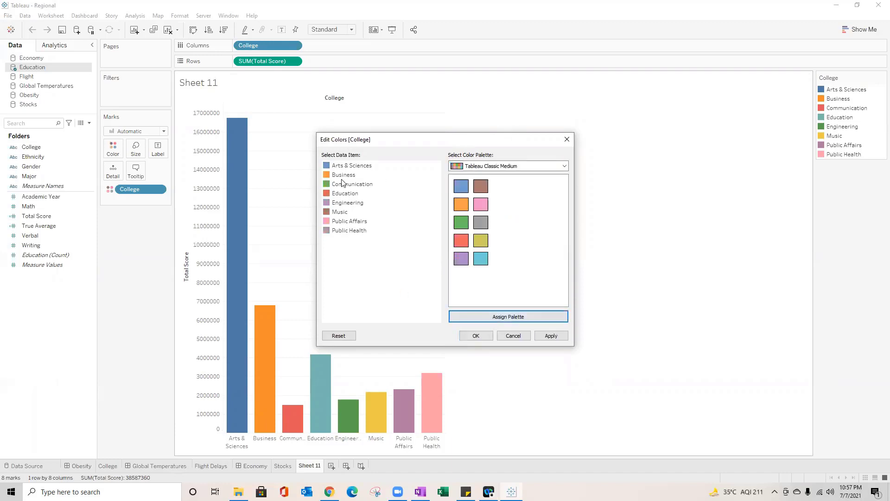
left_click(564, 165)
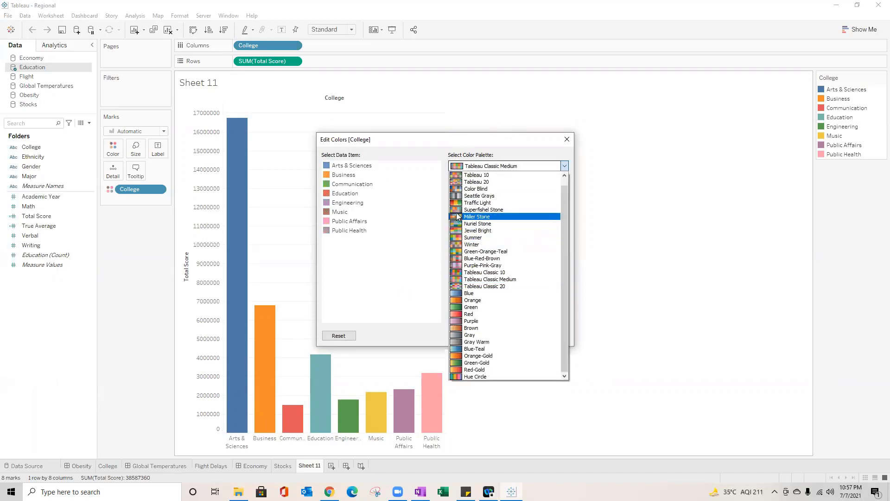
left_click(468, 293)
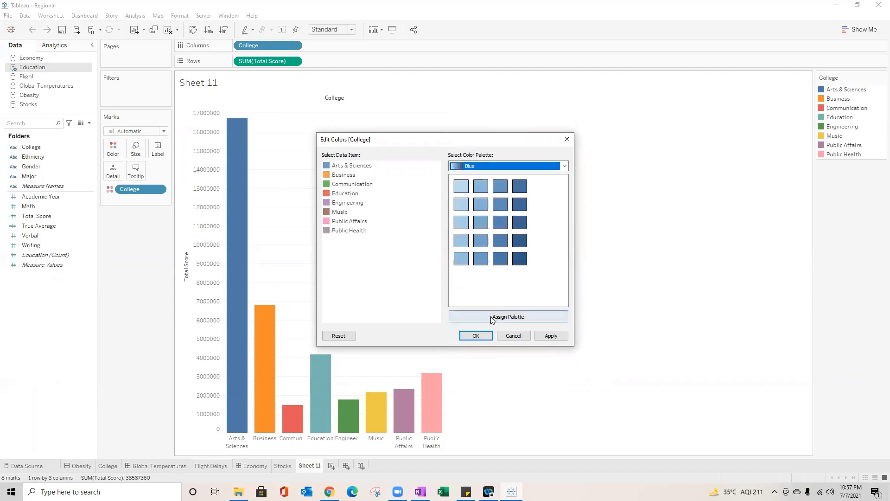
left_click(507, 316)
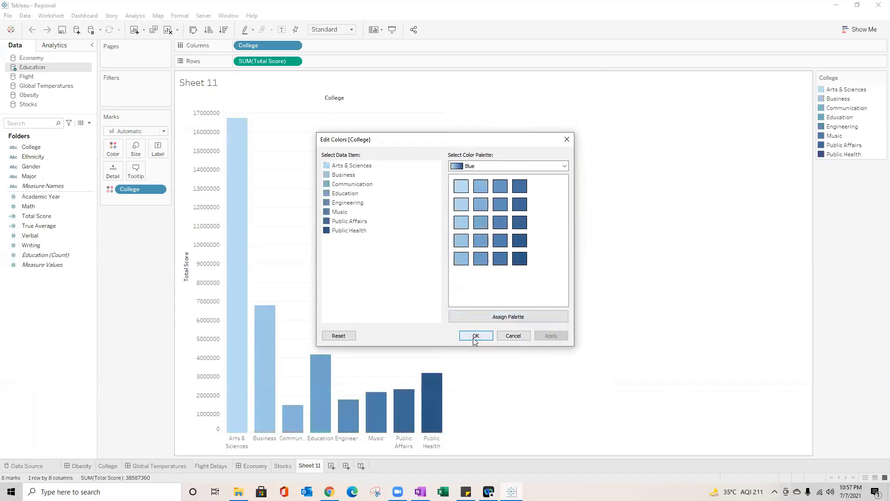
left_click(476, 336)
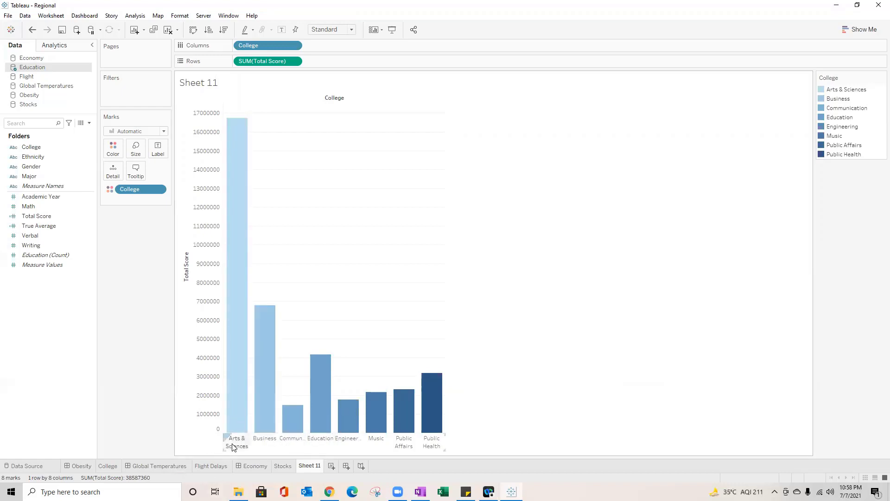
mouse_move(237, 389)
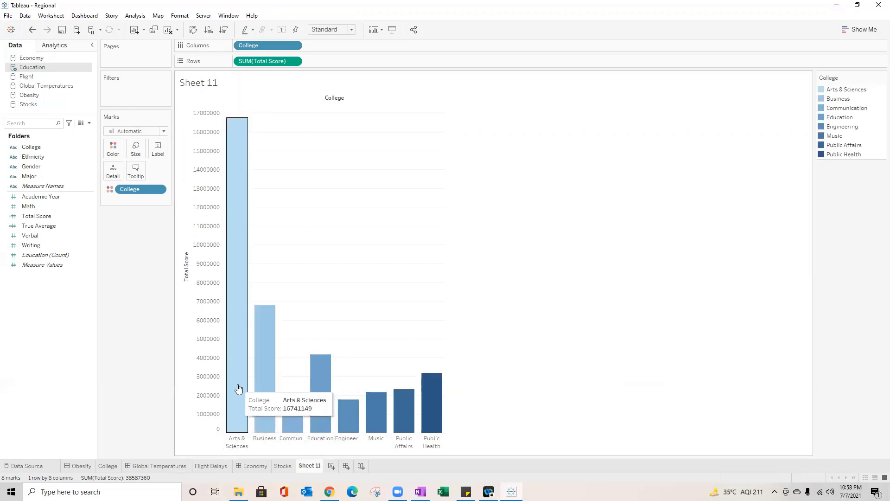
mouse_move(261, 378)
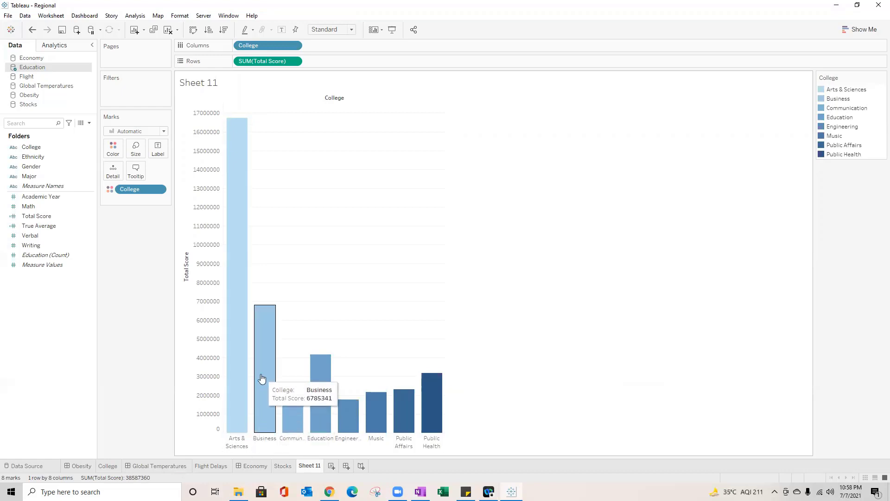
mouse_move(296, 423)
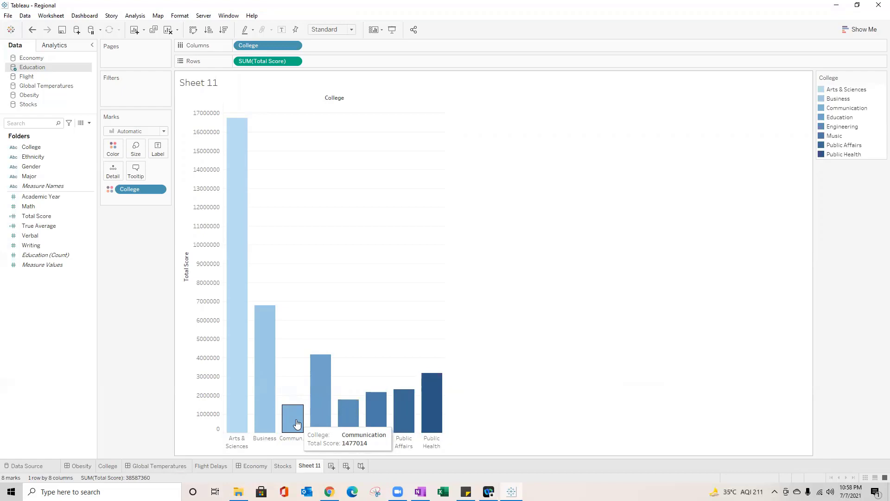
left_click(882, 77)
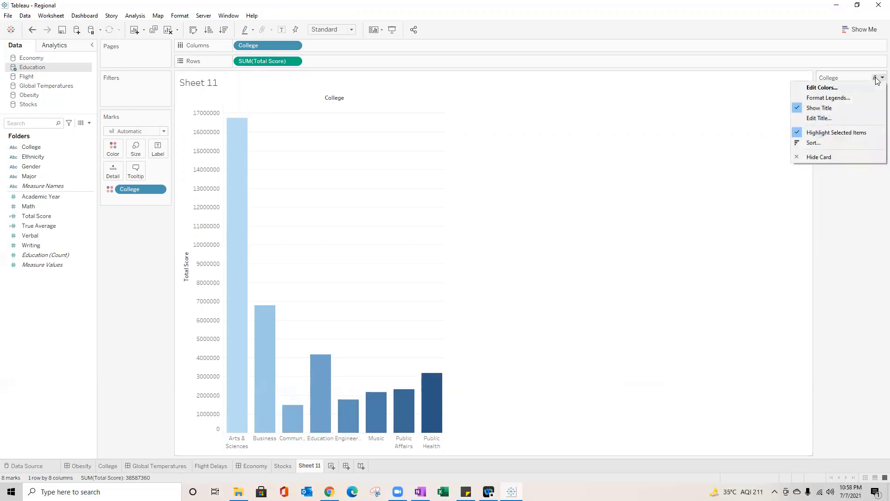
left_click(821, 87)
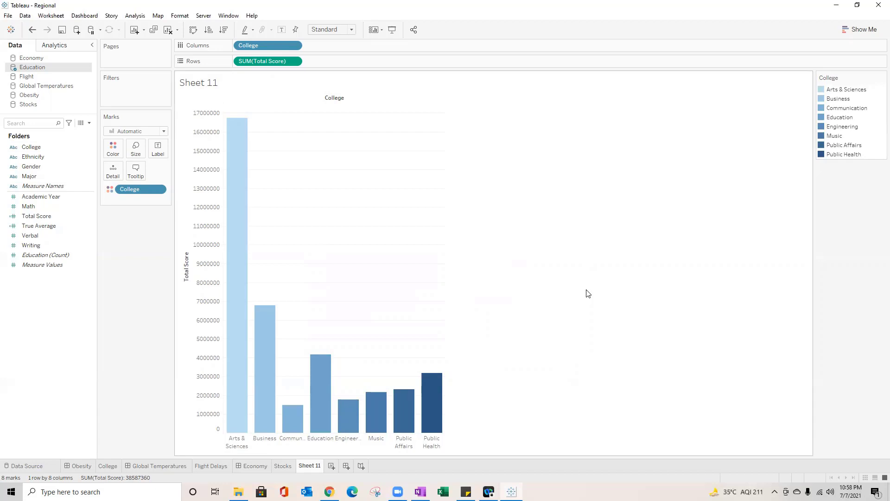
mouse_move(877, 79)
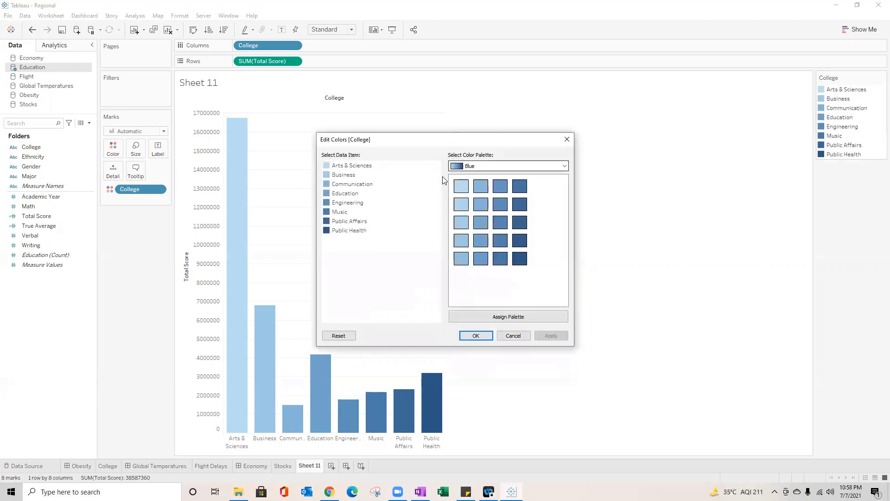
left_click(563, 166)
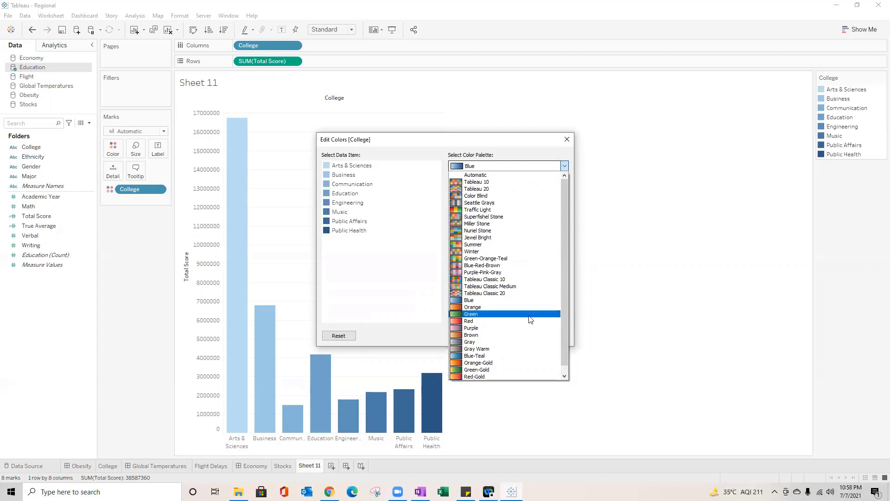
left_click(468, 300)
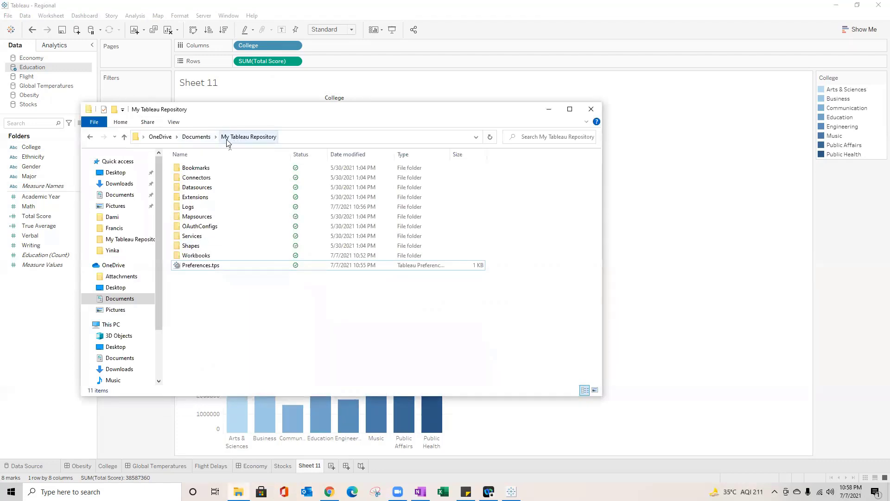
mouse_move(293, 382)
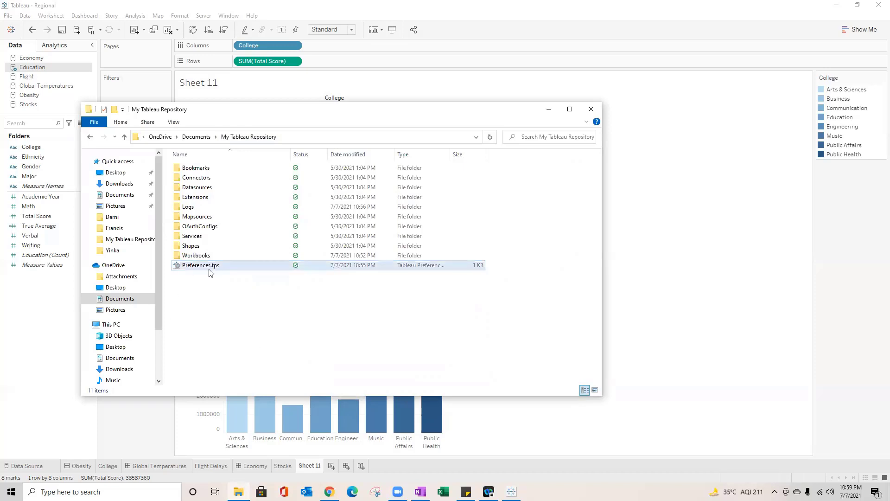
Right-click Preferences.tps in My Tableau Repository to show the Open with apps.
left_click(200, 266)
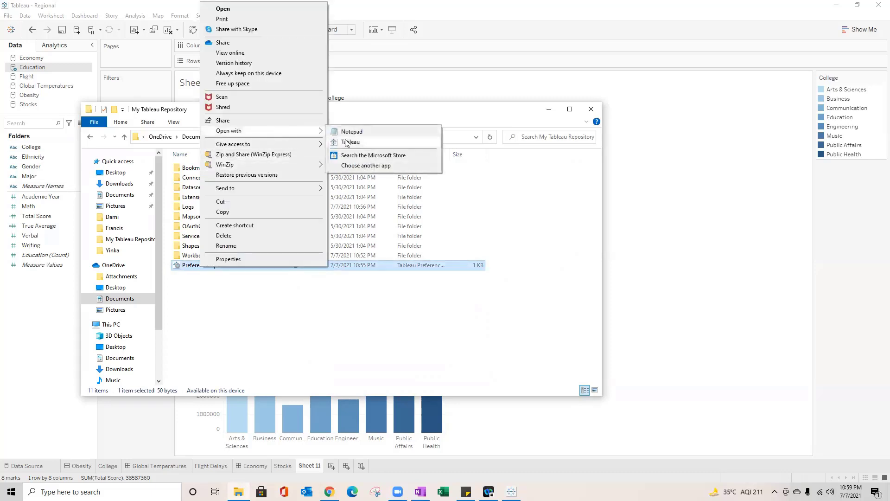
Open Preferences.tps in Notepad and type a <preferences> tag after <workbook>.
left_click(351, 131)
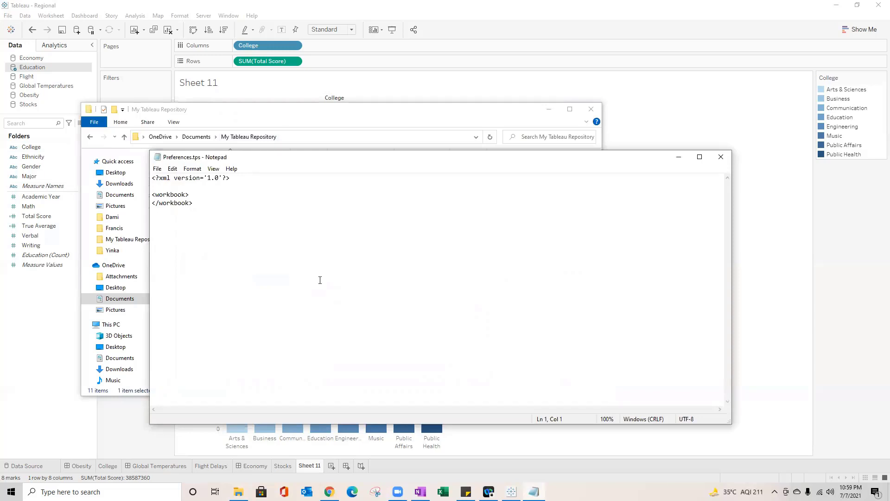
mouse_move(198, 193)
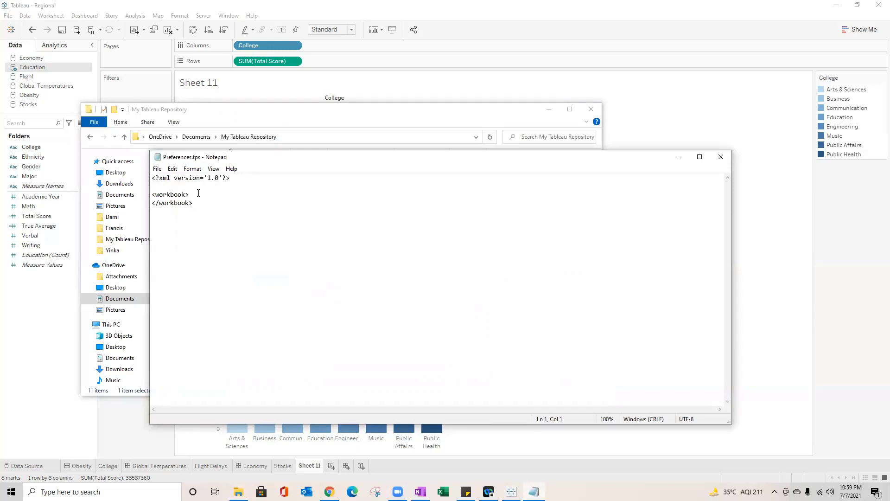
left_click(192, 203)
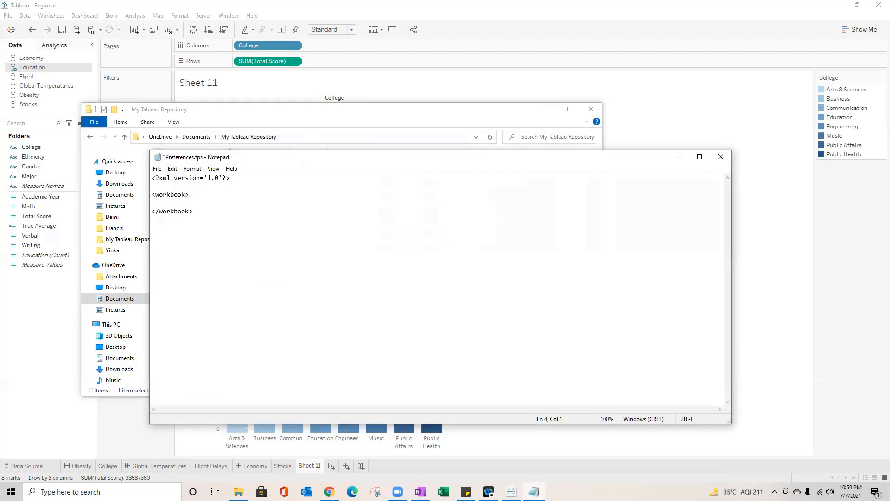
type("<>")
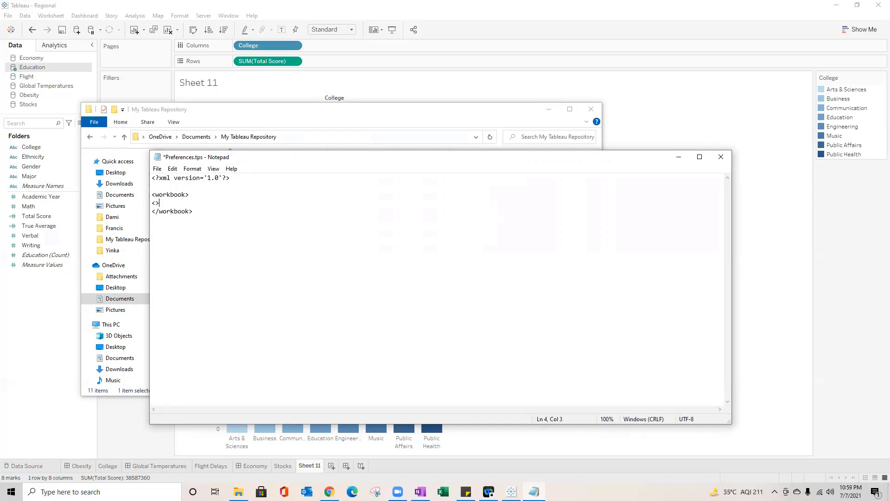
type("p")
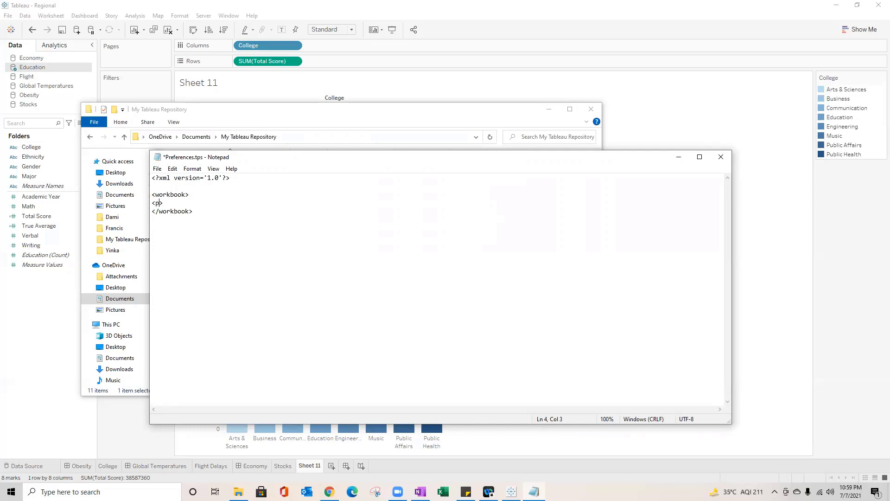
type("re")
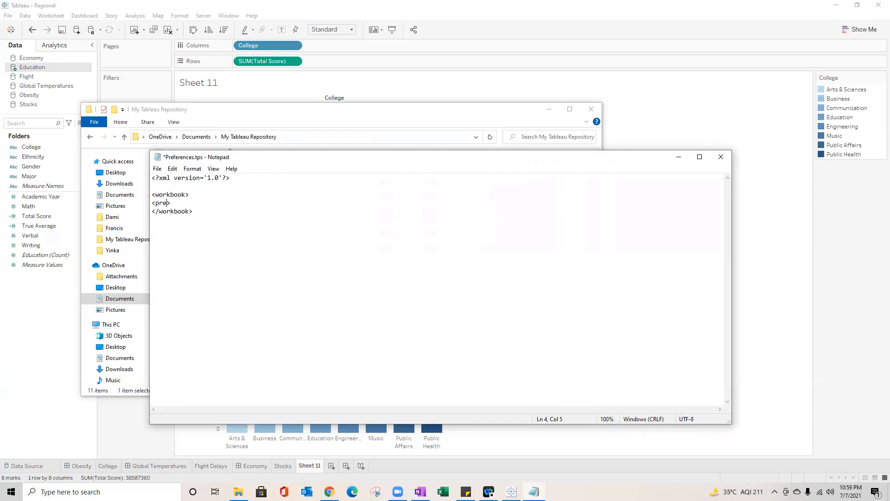
type("fr")
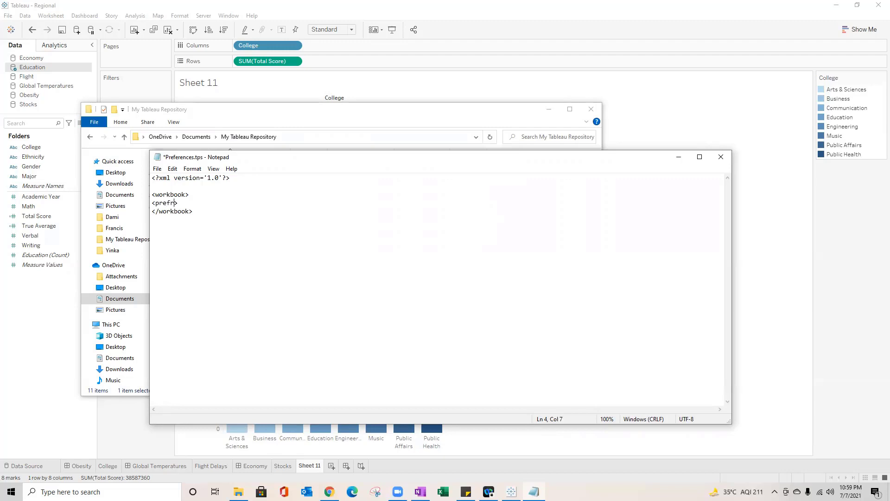
type("ere")
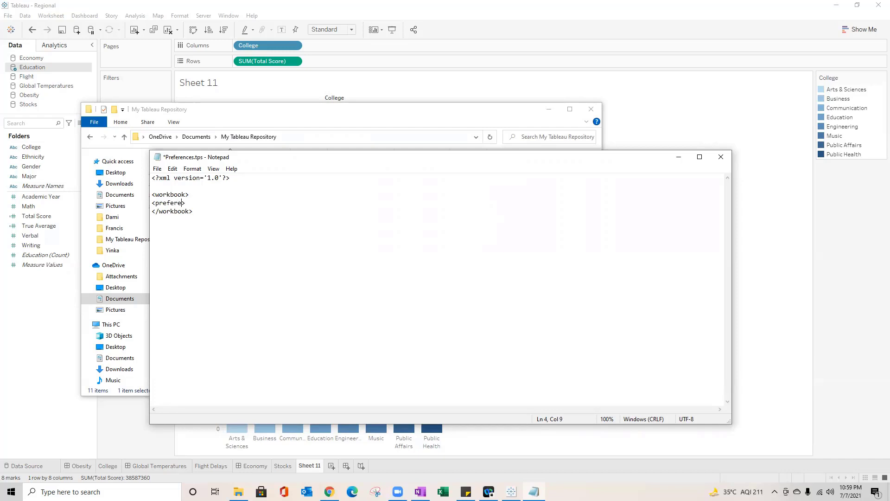
type("nces")
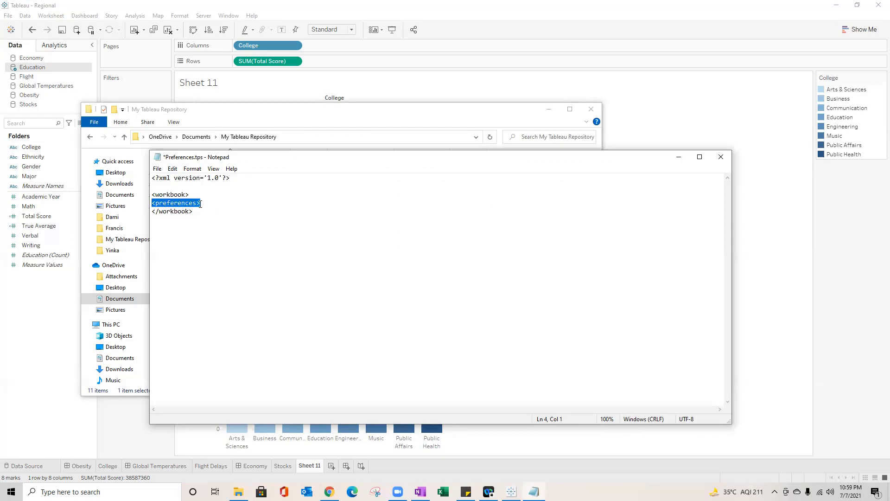
Add a closing </preferences> tag below, with a blank line between the two tags.
type("<preferences>")
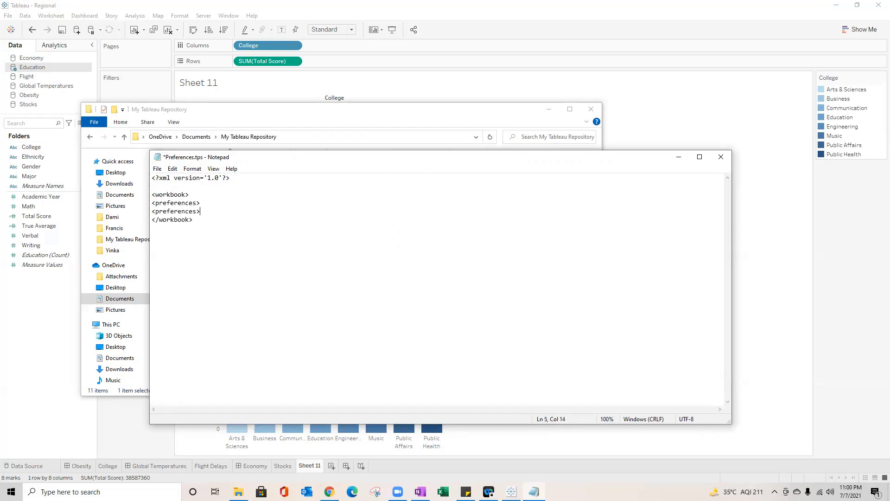
left_click(159, 212)
type("/")
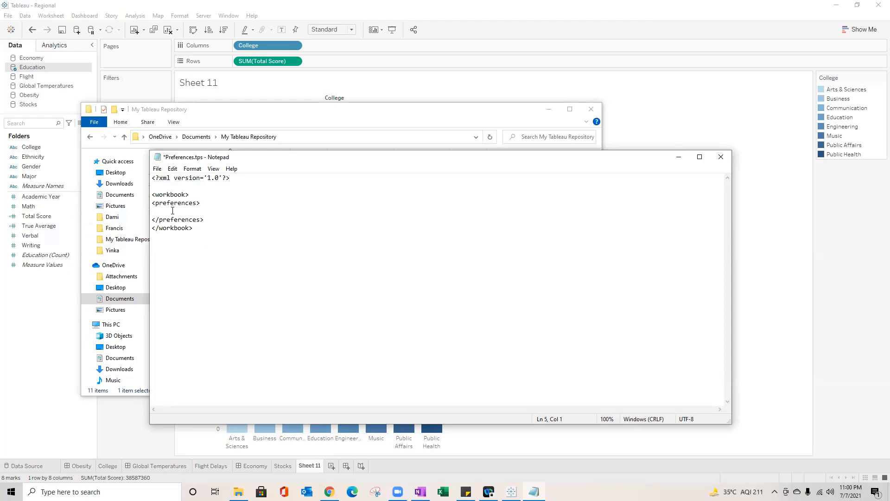
left_click(152, 211)
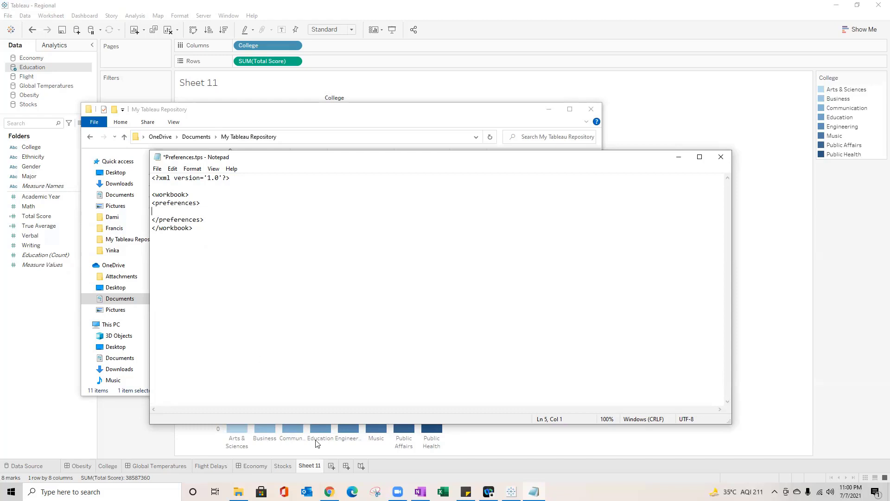
mouse_move(328, 491)
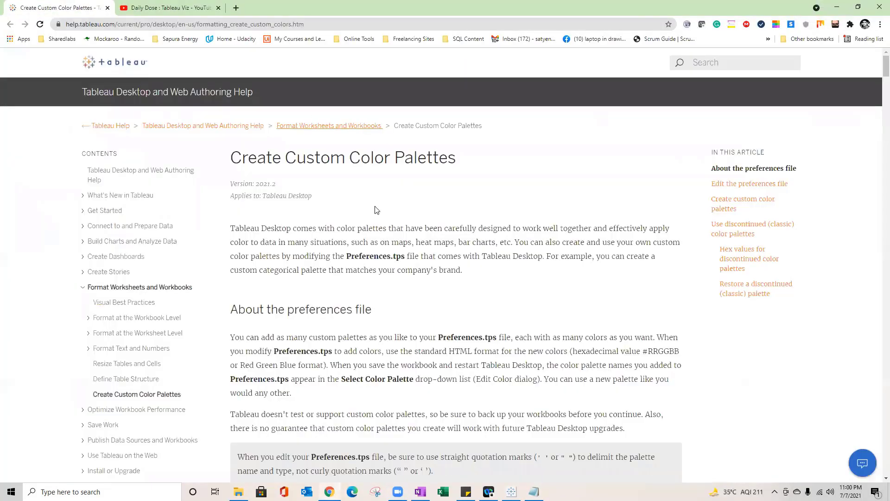
Scroll the Create Custom Color Palettes article down to the palette HEX values table.
triple_click(342, 157)
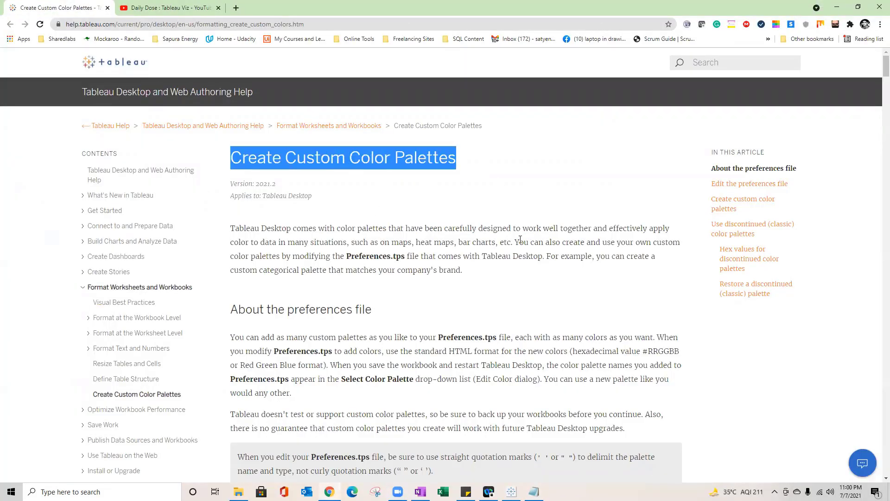
scroll("down", 3)
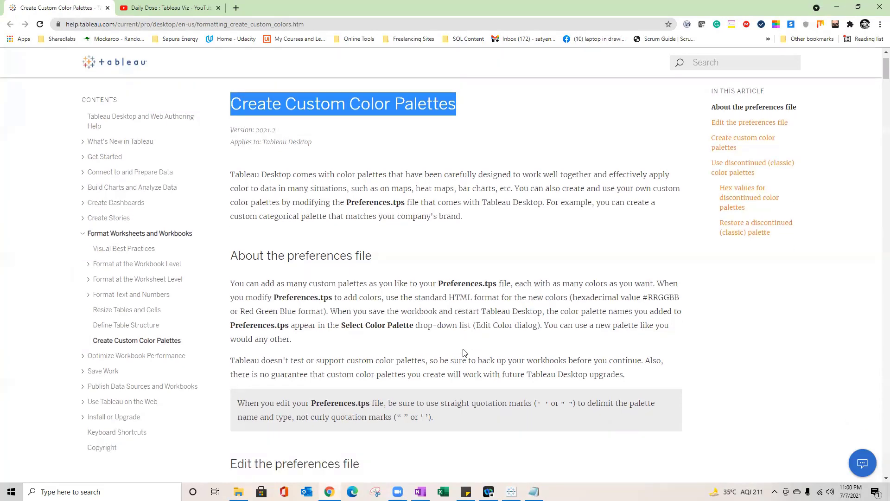
scroll("down", 3)
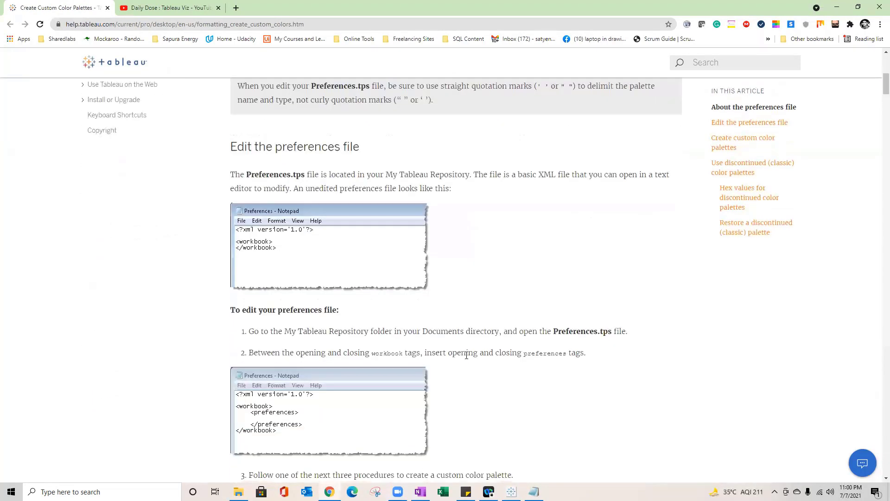
scroll("down", 3)
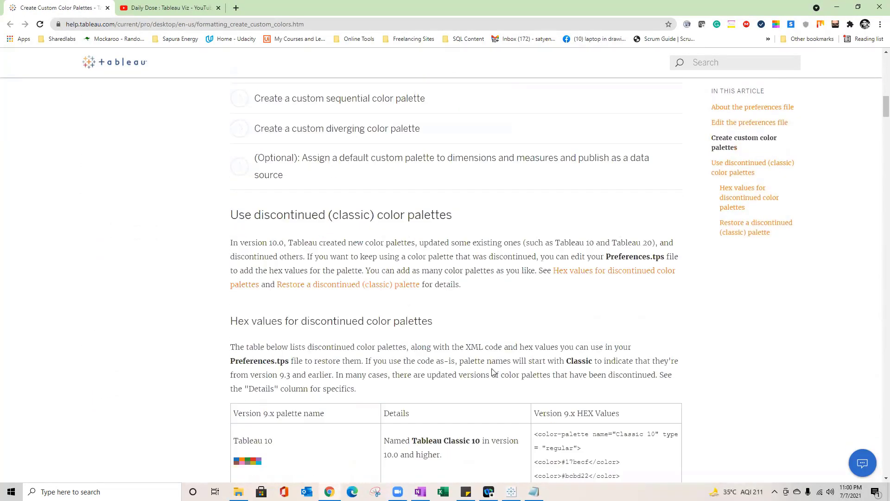
scroll("down", 3)
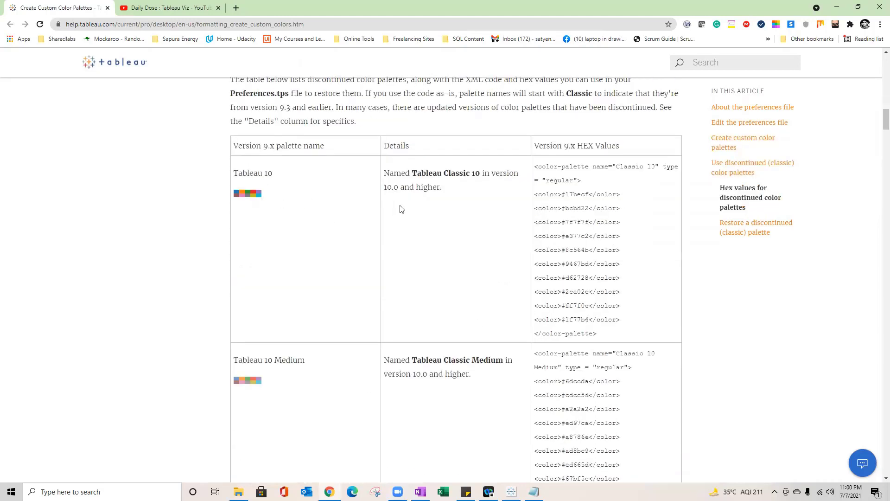
double_click(255, 146)
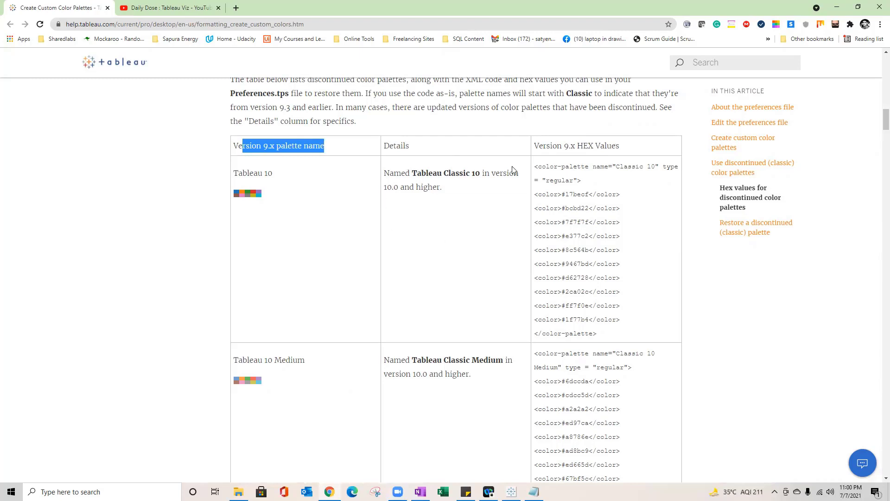
double_click(599, 145)
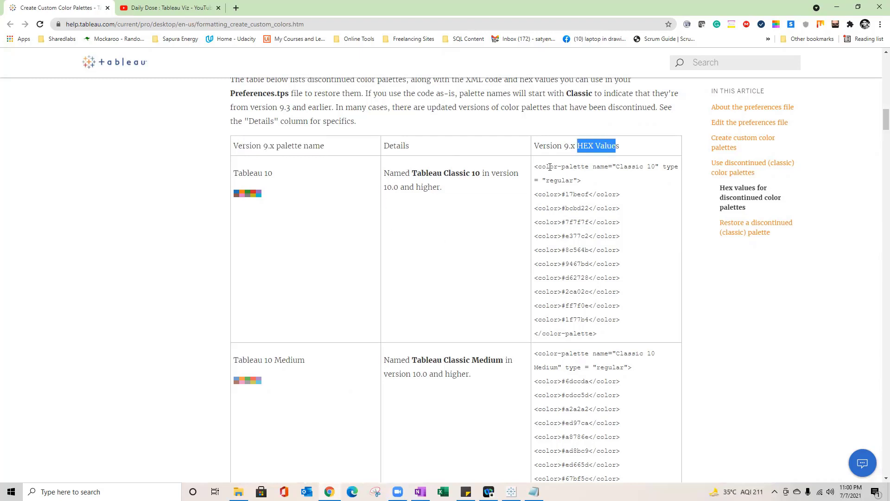
mouse_move(424, 288)
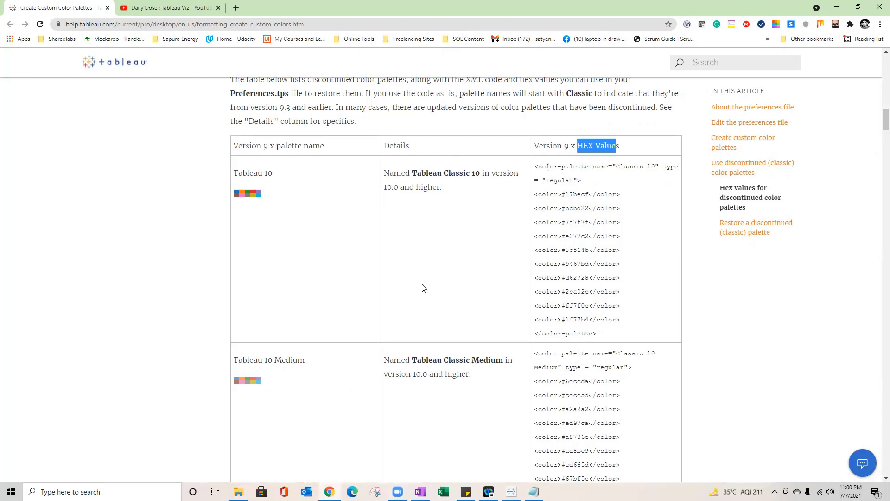
Select the Classic Green-Orange 6 palette code in the discontinued palettes table.
scroll("up", 3)
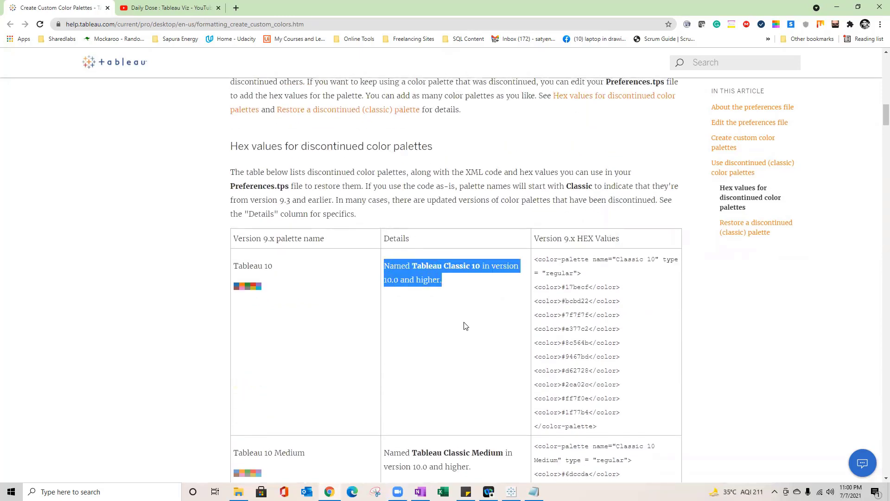
scroll("down", 3)
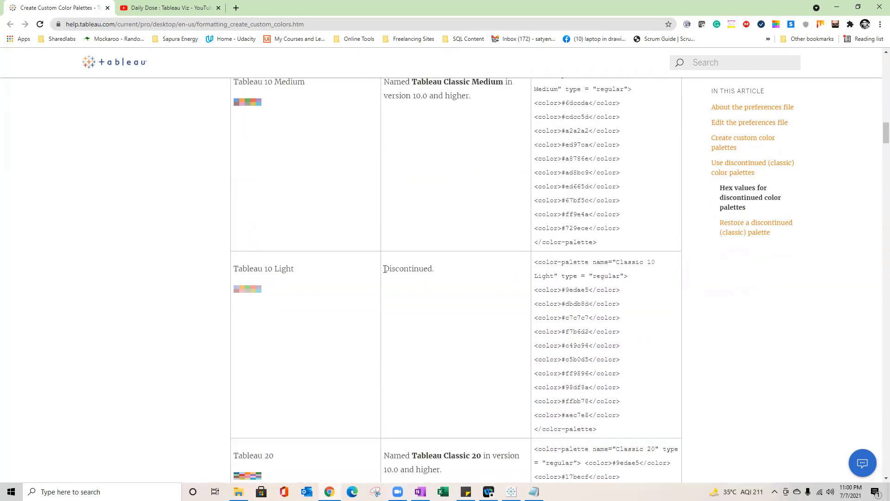
scroll("down", 3)
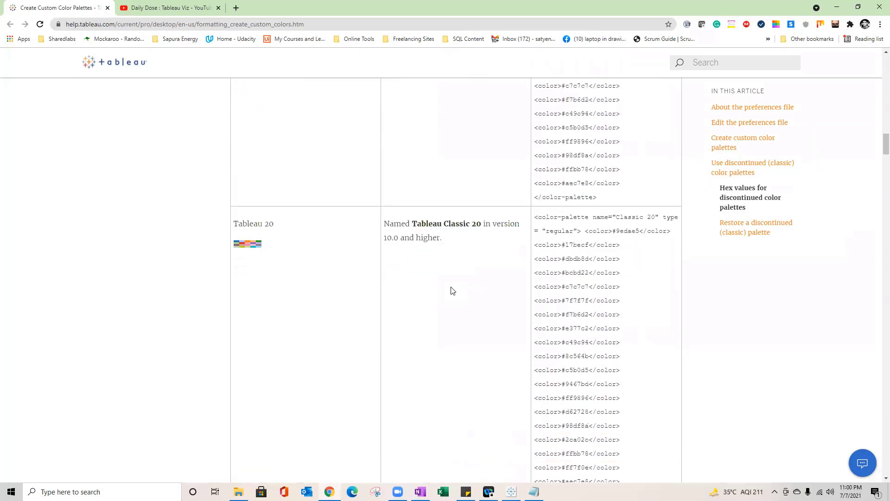
scroll("down", 3)
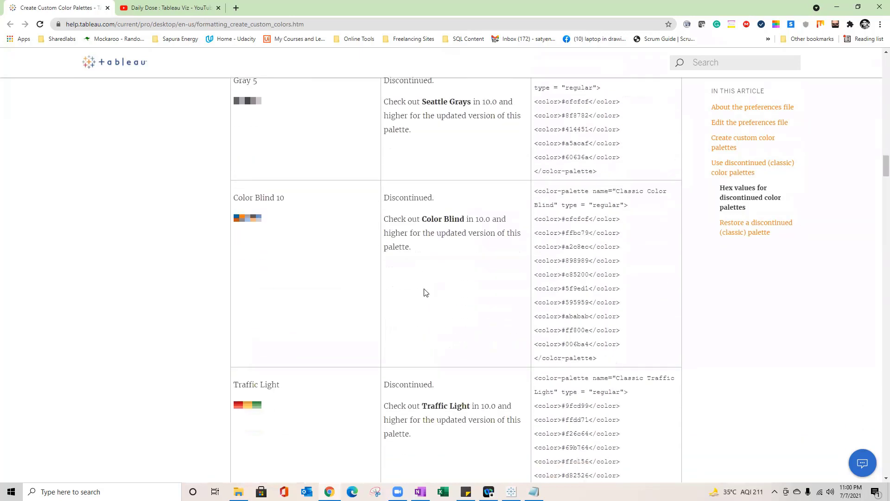
scroll("down", 3)
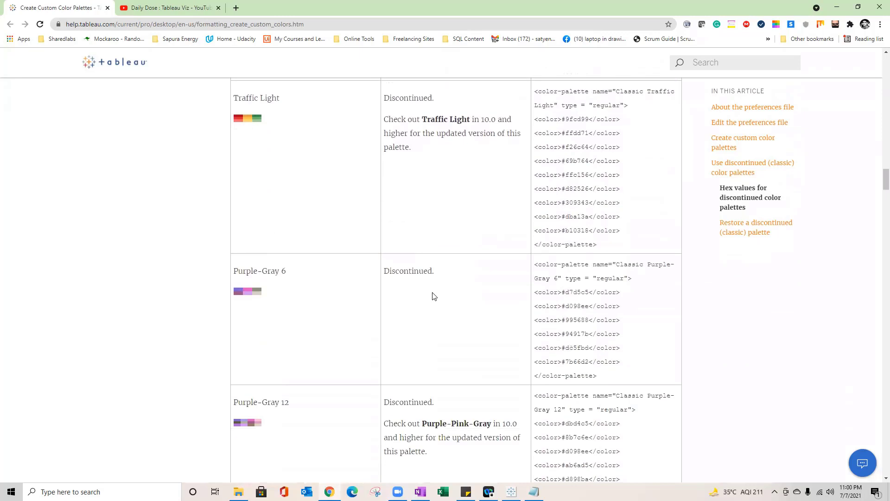
scroll("down", 3)
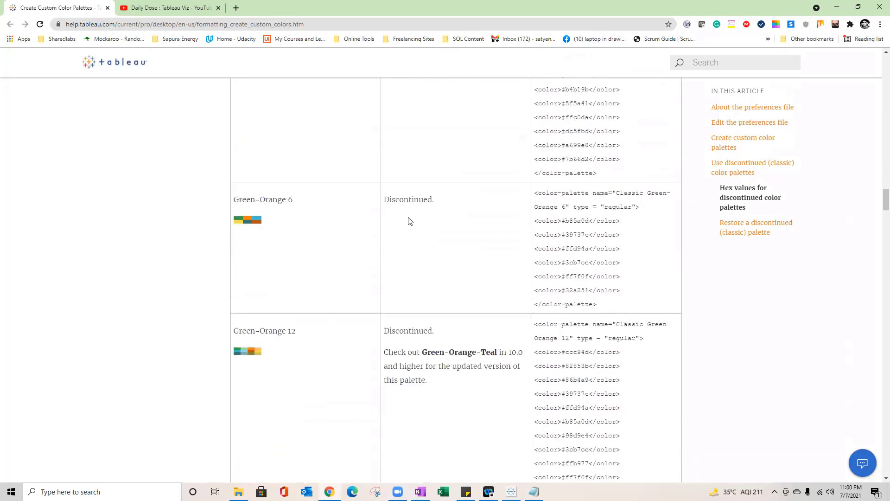
double_click(407, 200)
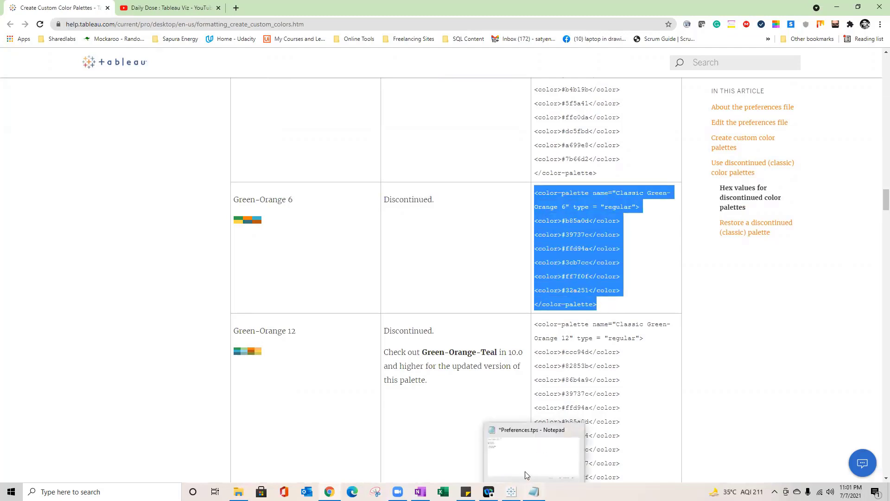
Paste the Classic Green-Orange 6 palette code and rename it 'My Branding'.
left_click(532, 454)
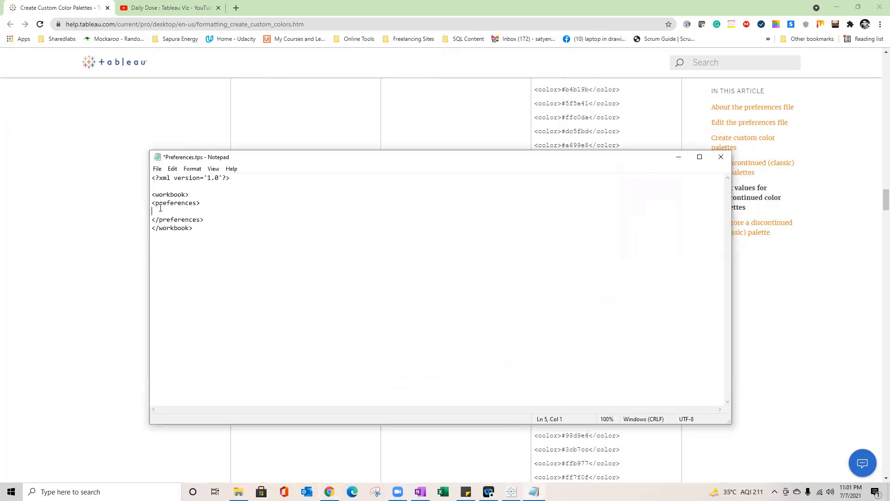
type("<color-palette name=\"Classic Green-Orange 6\" type = \"regular\">")
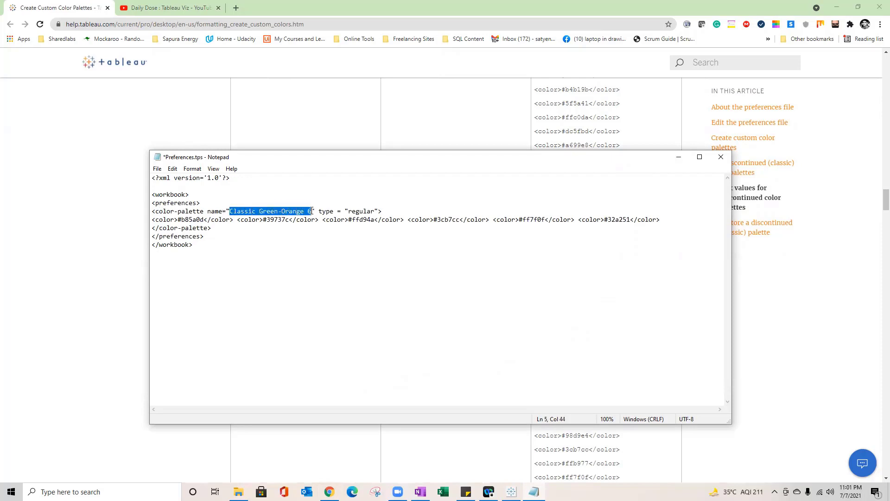
mouse_move(318, 230)
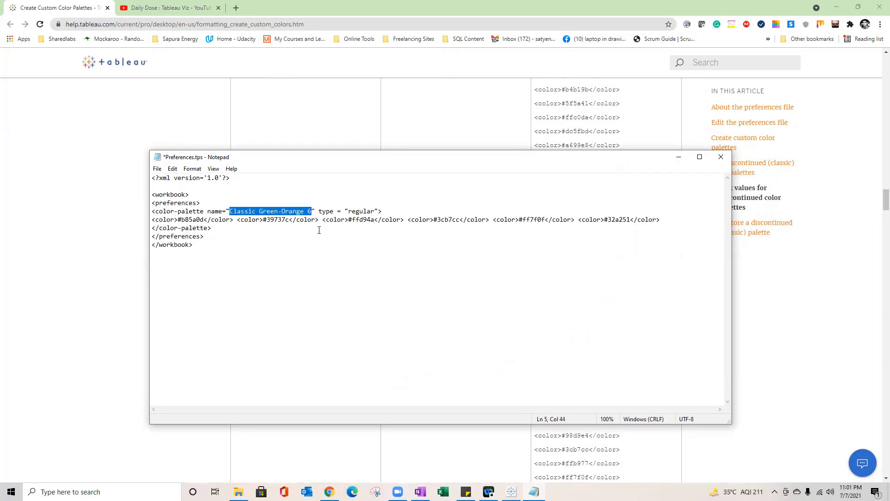
type("My")
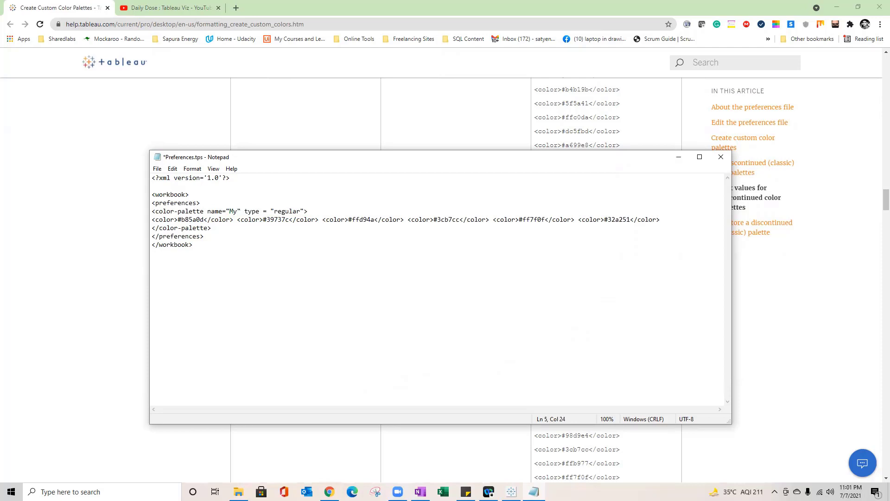
type("Braninf")
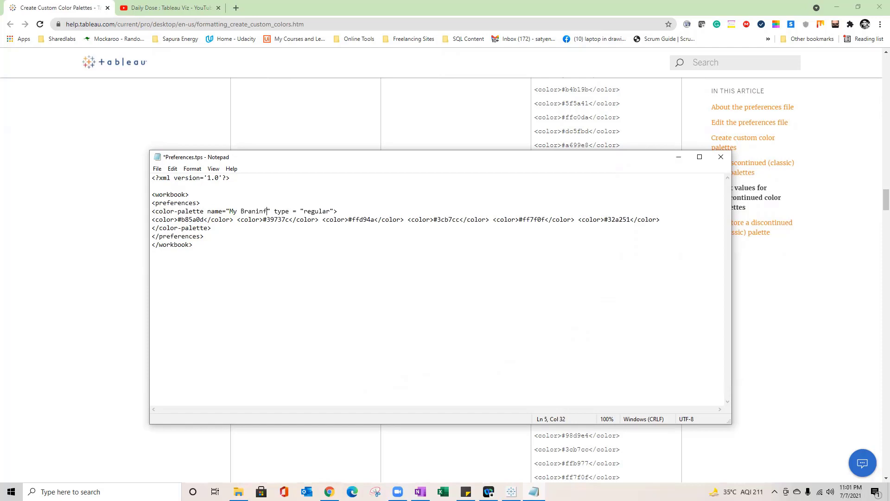
type("d")
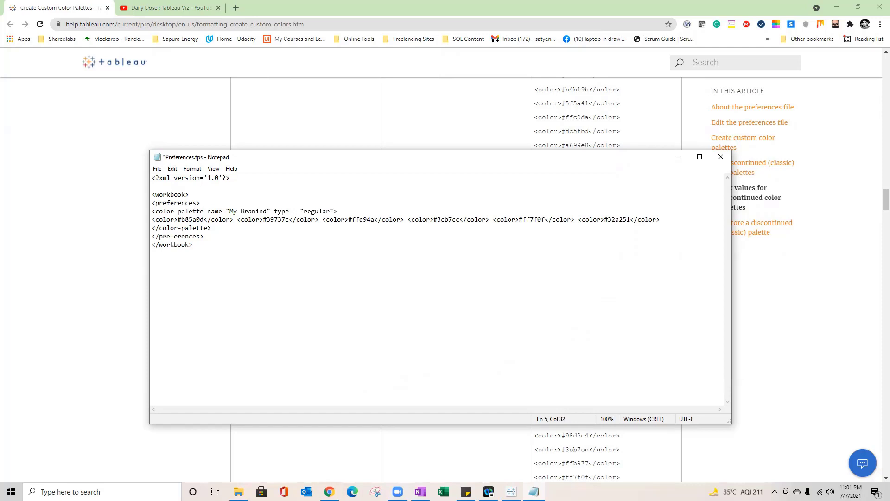
key("Backspace")
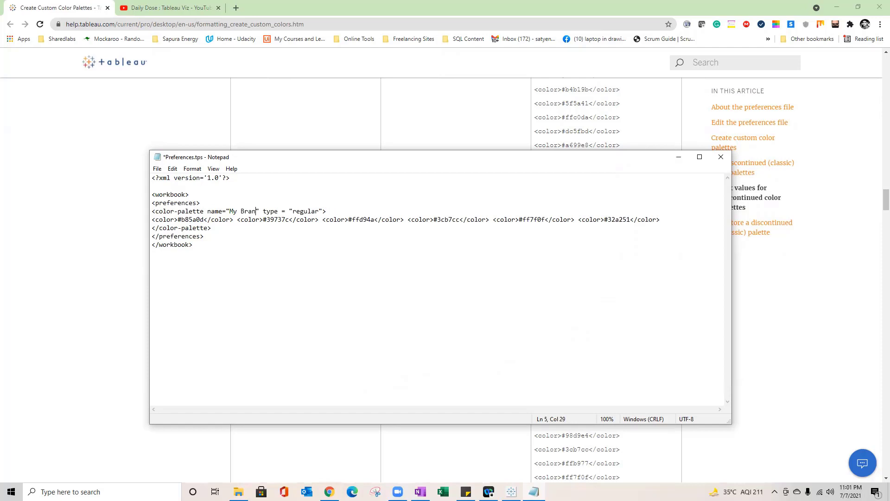
type("ding")
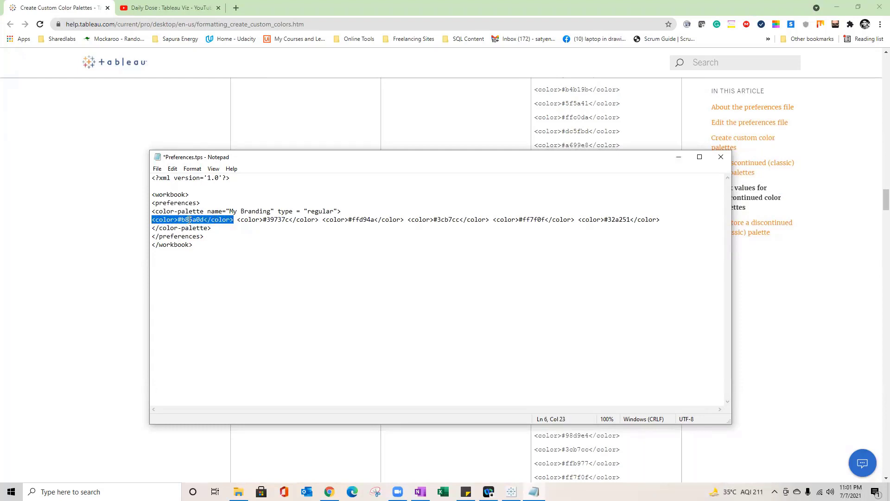
Append an empty <color></color> pair after the last colour, #32a251.
left_click(187, 219)
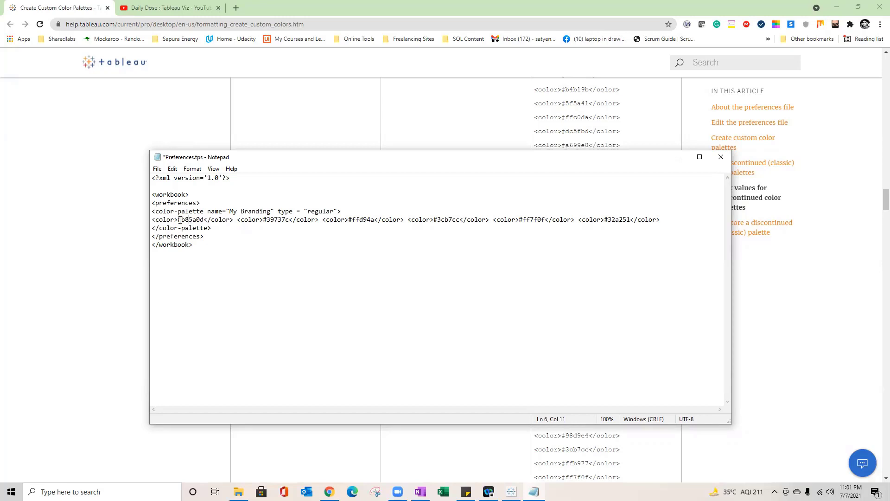
double_click(190, 219)
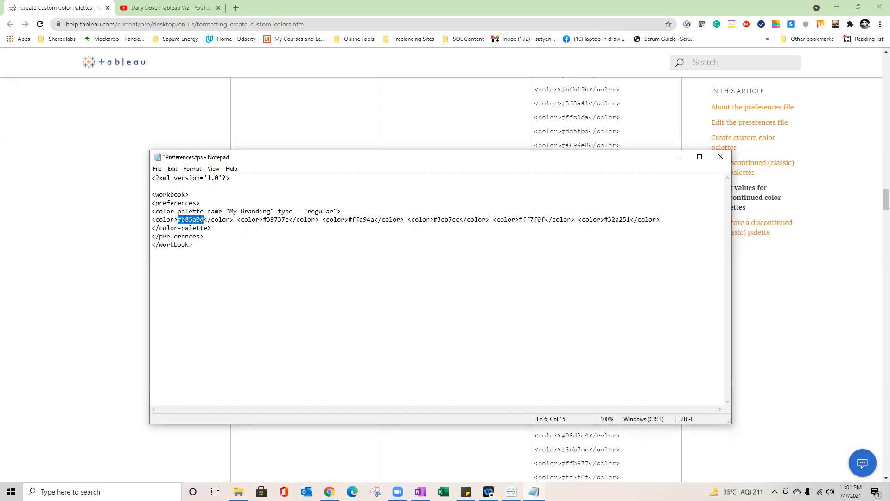
mouse_move(434, 221)
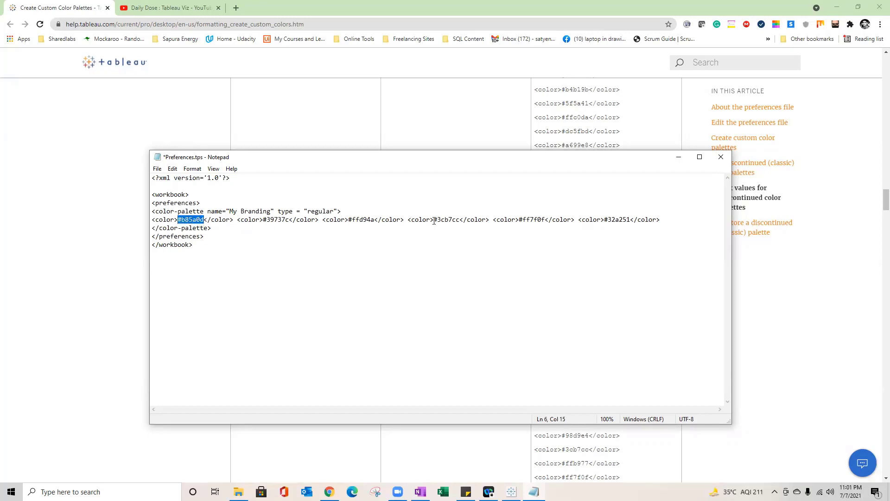
mouse_move(593, 224)
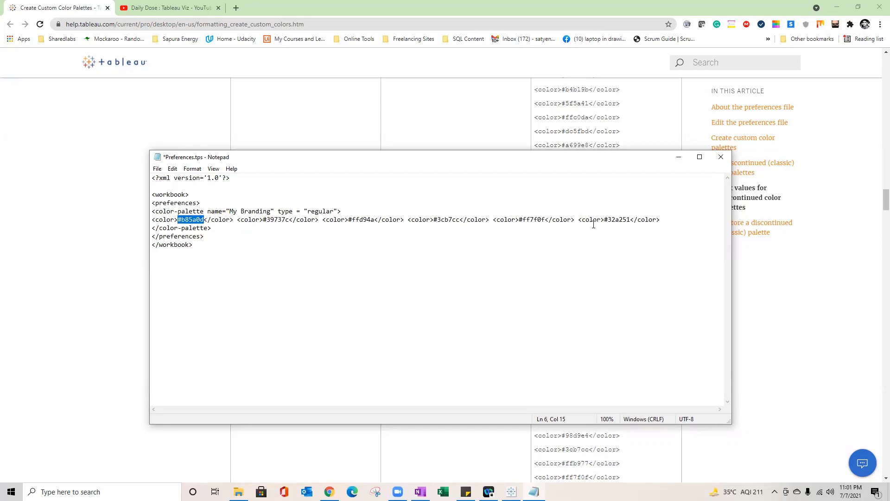
double_click(619, 219)
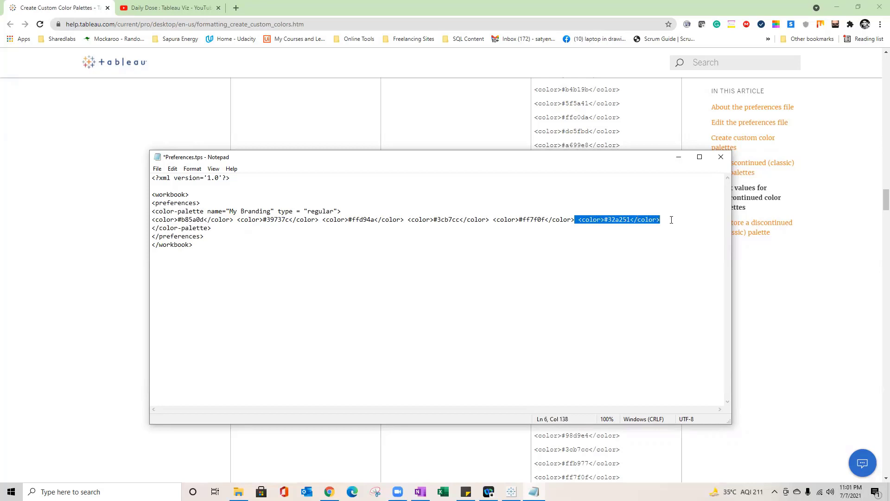
left_click(664, 220)
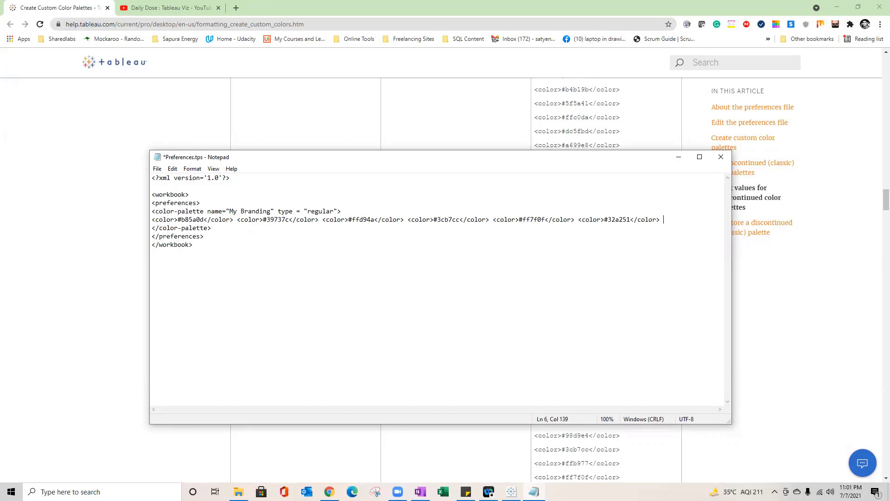
type("<")
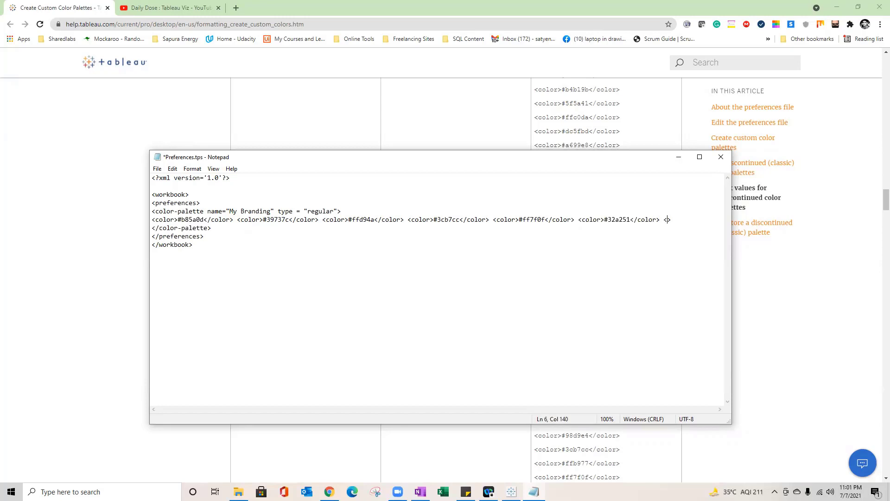
type("color>")
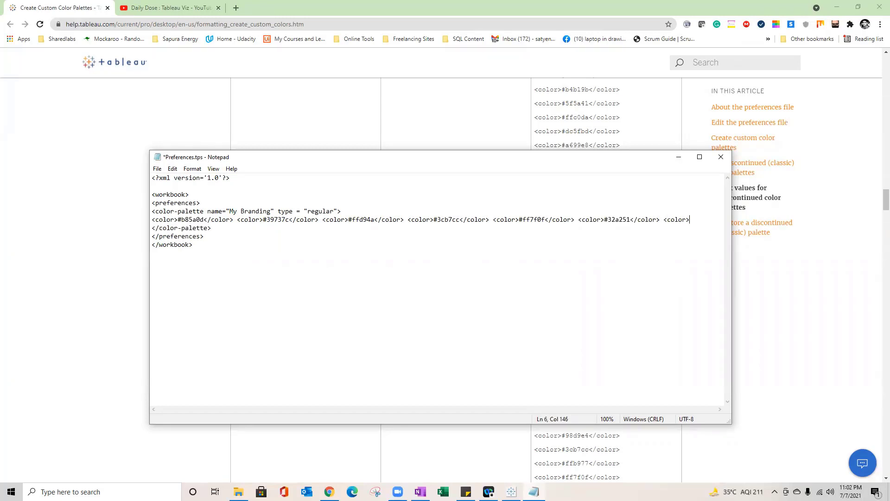
type("<")
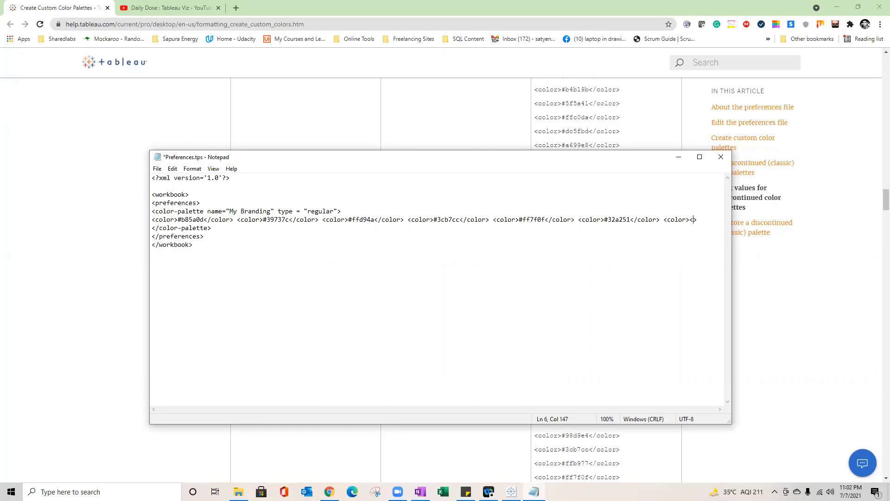
type("/color>")
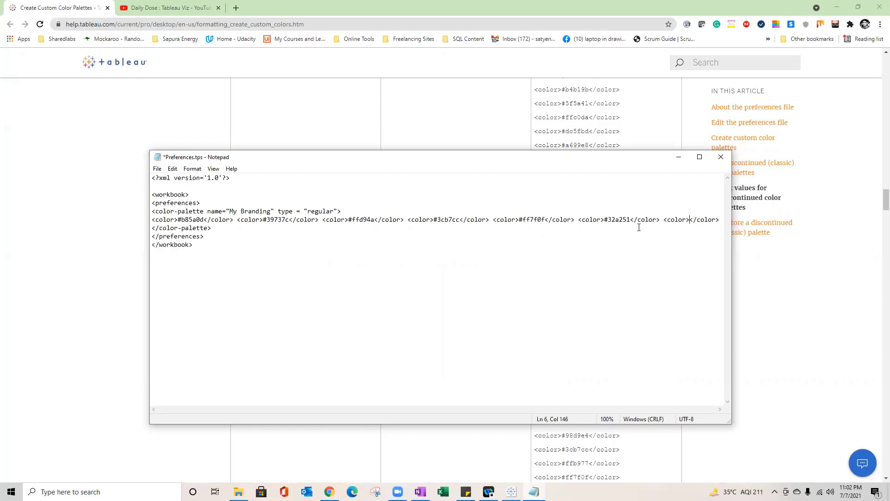
mouse_move(229, 8)
type("he")
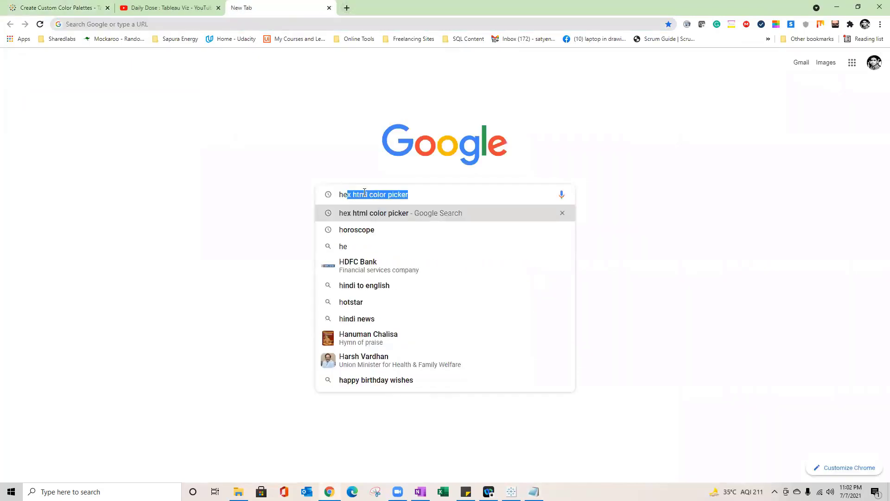
Search for a hex color picker, open htmlcolorcodes.com, and select pink #DA1EBB.
key("Return")
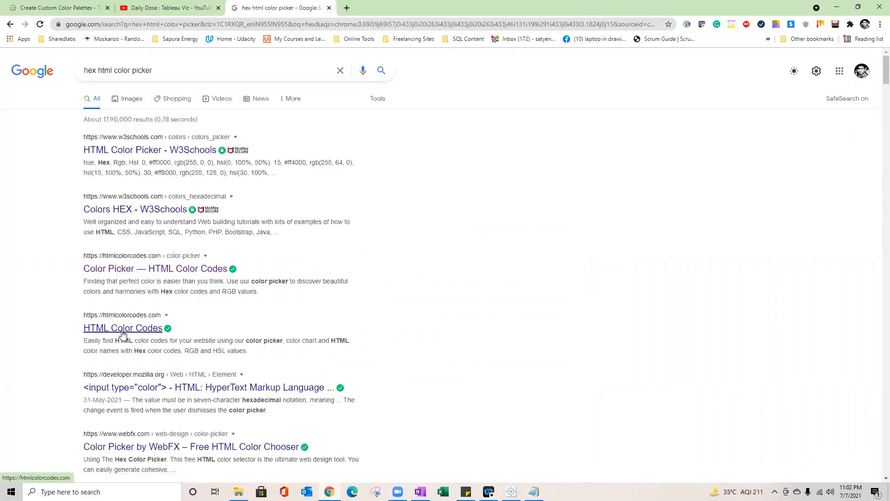
left_click(123, 327)
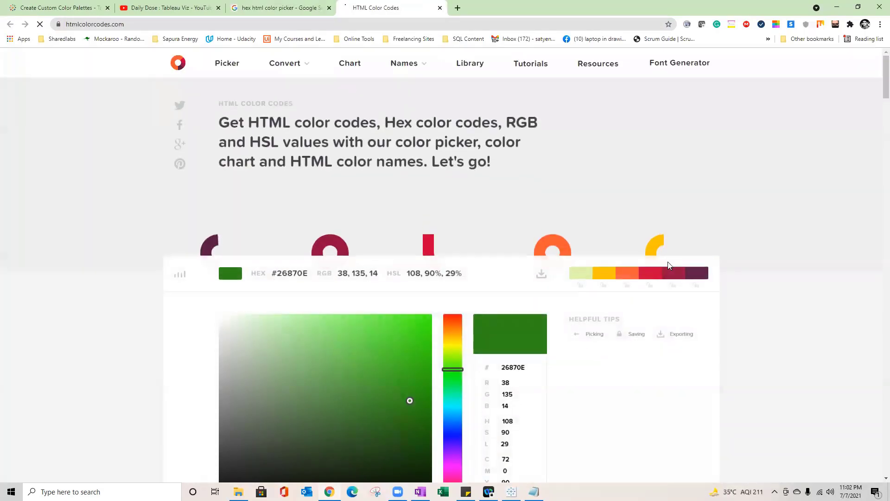
scroll("down", 3)
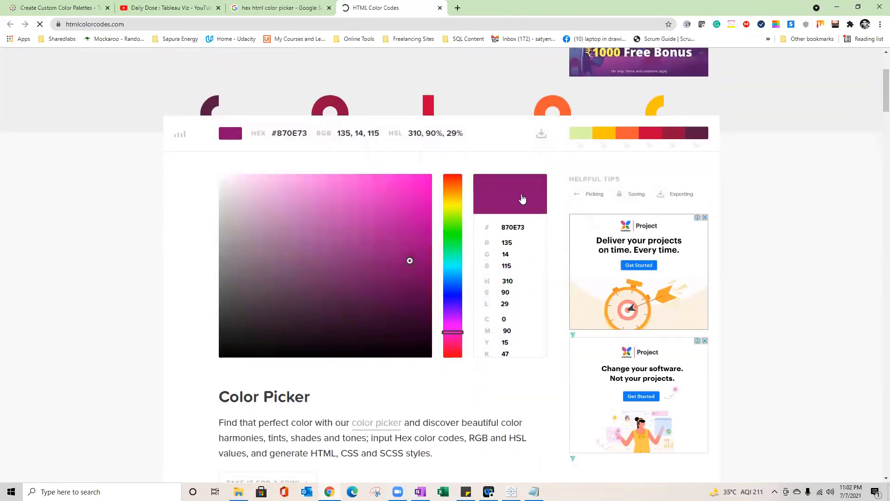
left_click(402, 197)
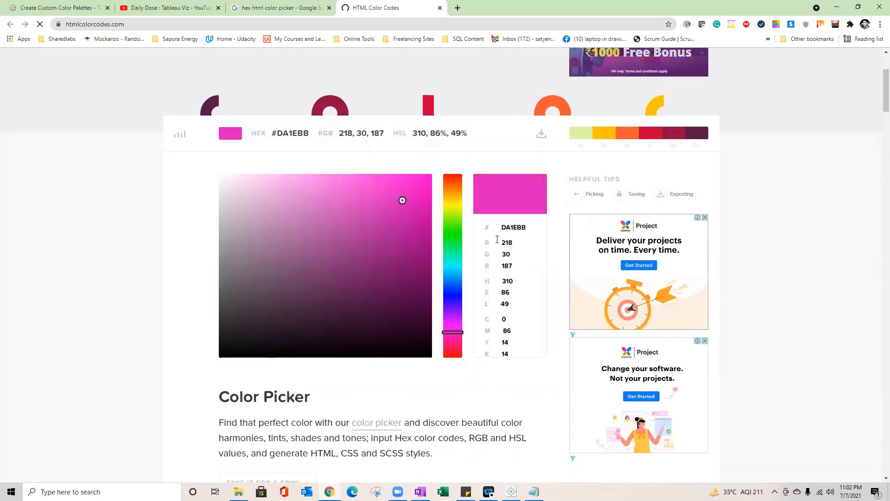
triple_click(513, 227)
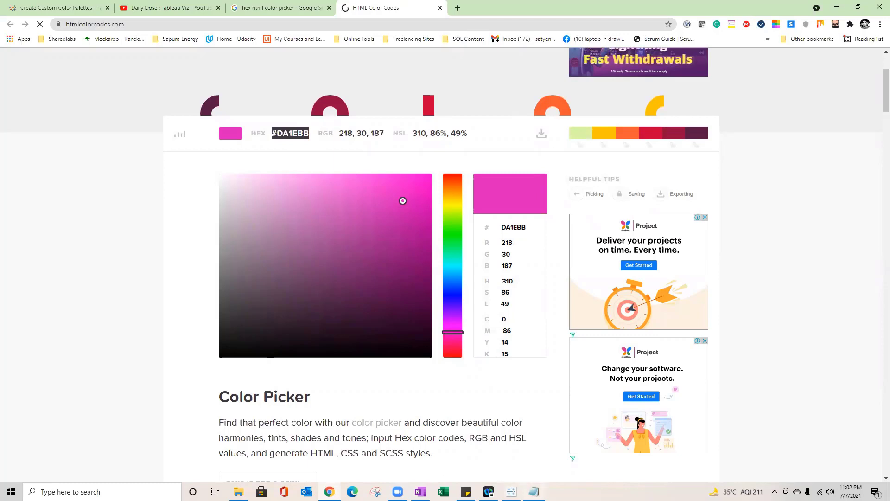
Paste #DA1EBB into the seventh color tag and start an eighth color entry.
left_click(532, 491)
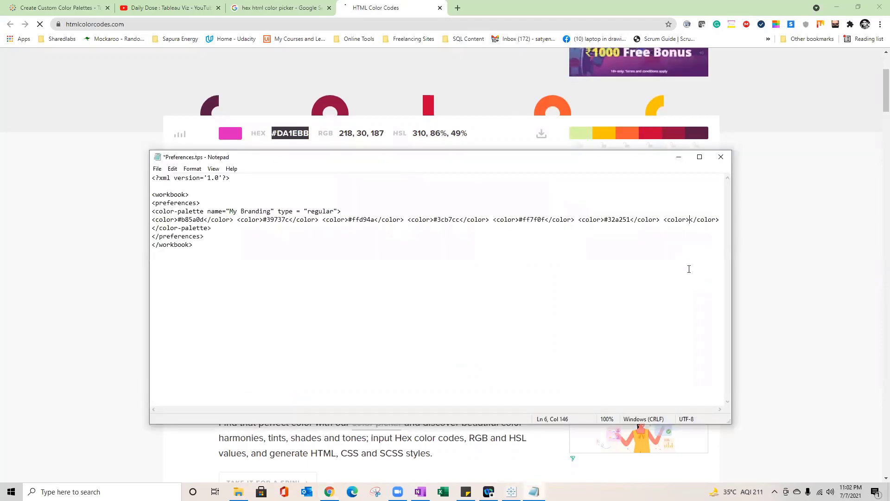
type("#DA1EBB")
left_click(437, 229)
type("<>")
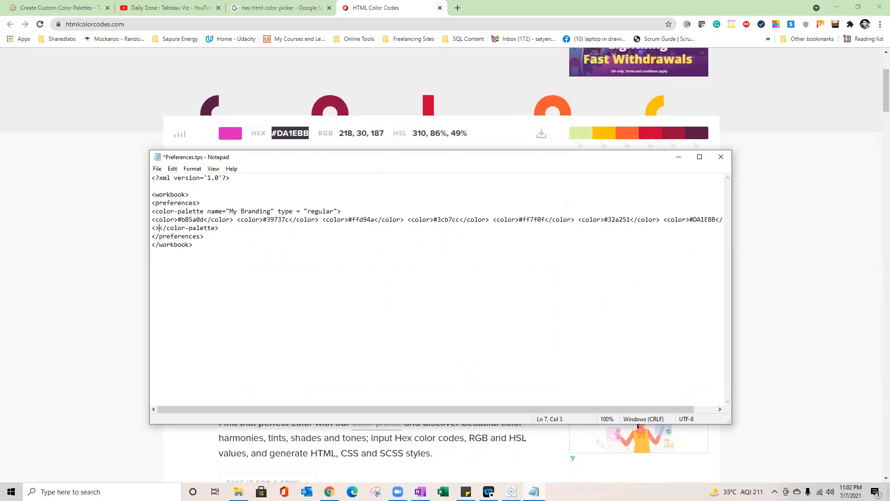
key("Backspace")
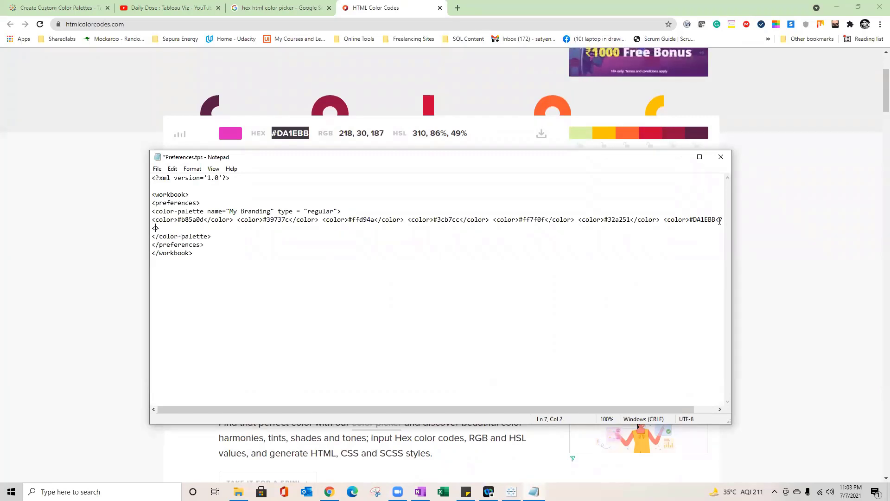
type("color>")
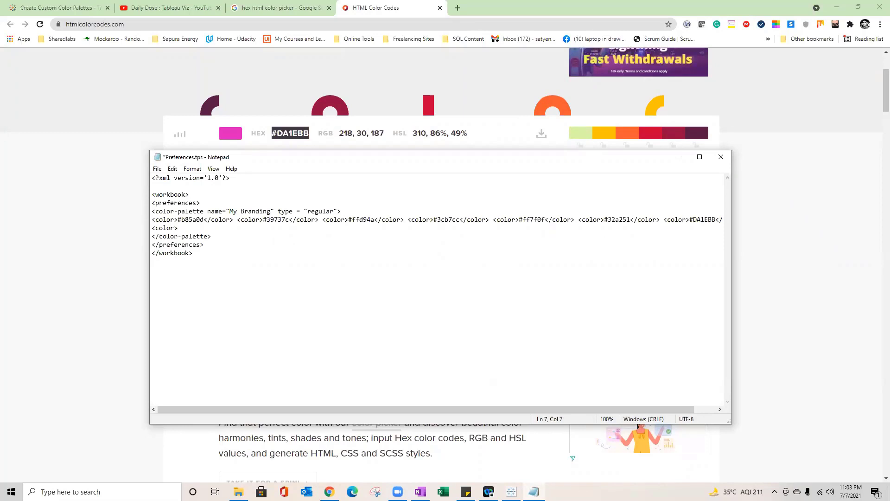
type("<>")
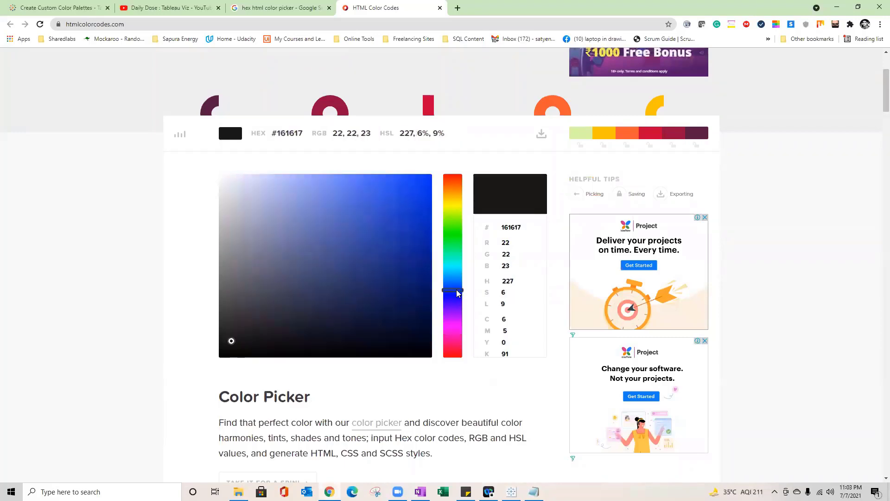
Pick a teal shade on the color picker and select its hex code #0E9BA0.
left_click(413, 214)
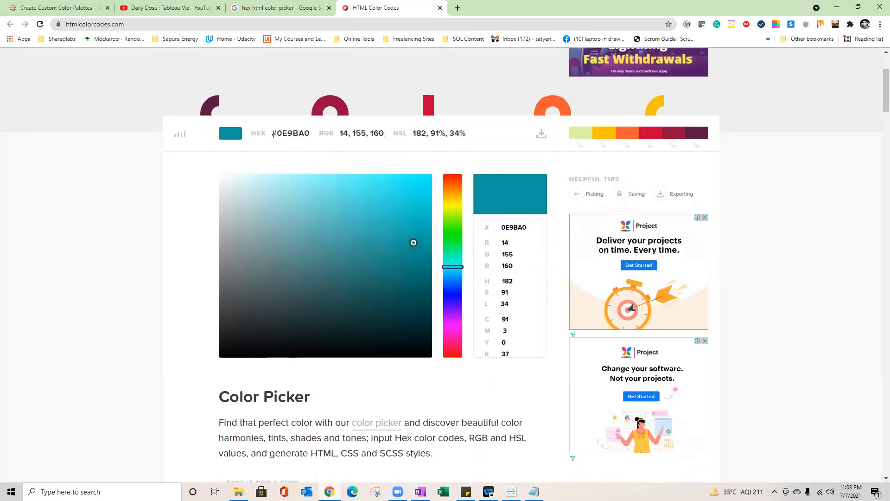
triple_click(290, 133)
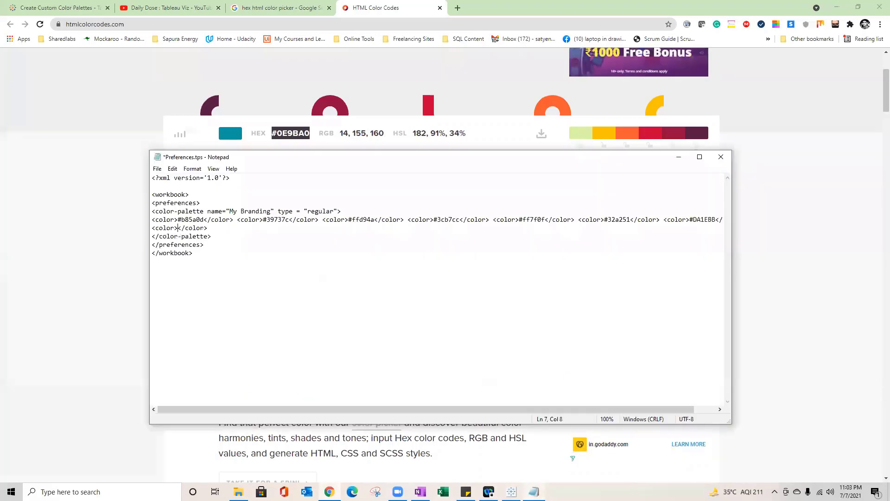
Enter #0E9BA0 as the eighth My Branding color entry in Preferences.tps.
type("#0E9BA0")
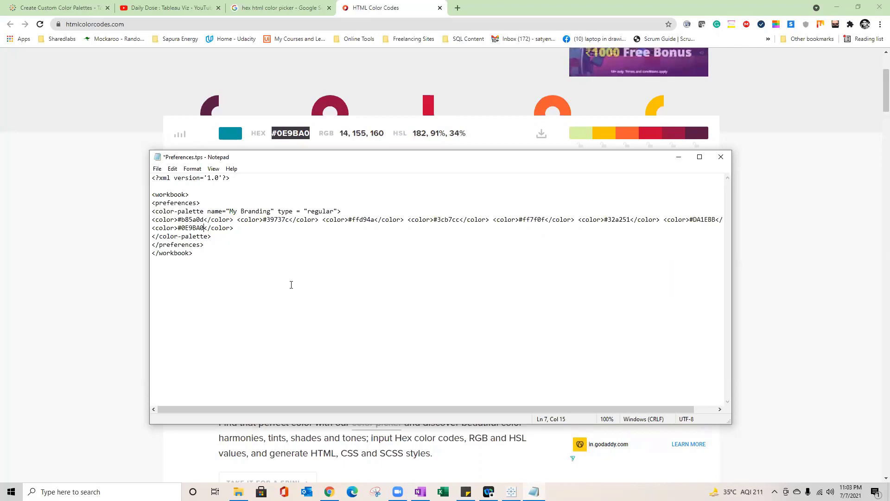
mouse_move(666, 219)
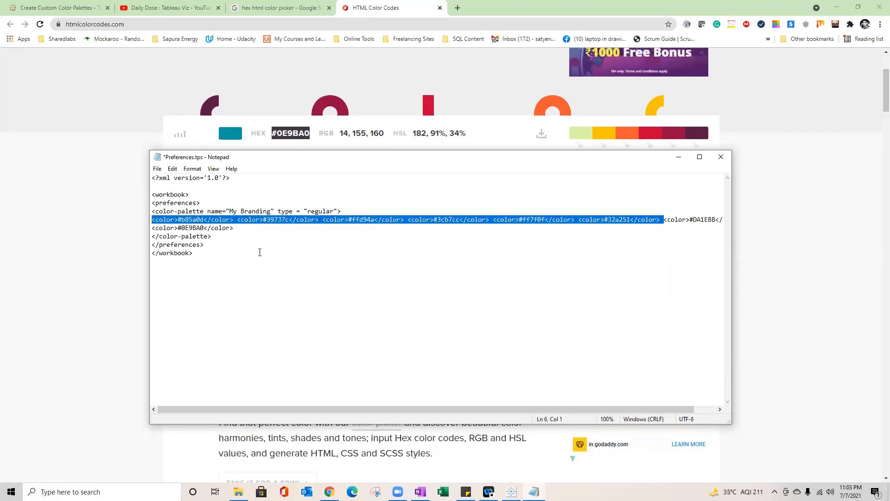
left_click(233, 227)
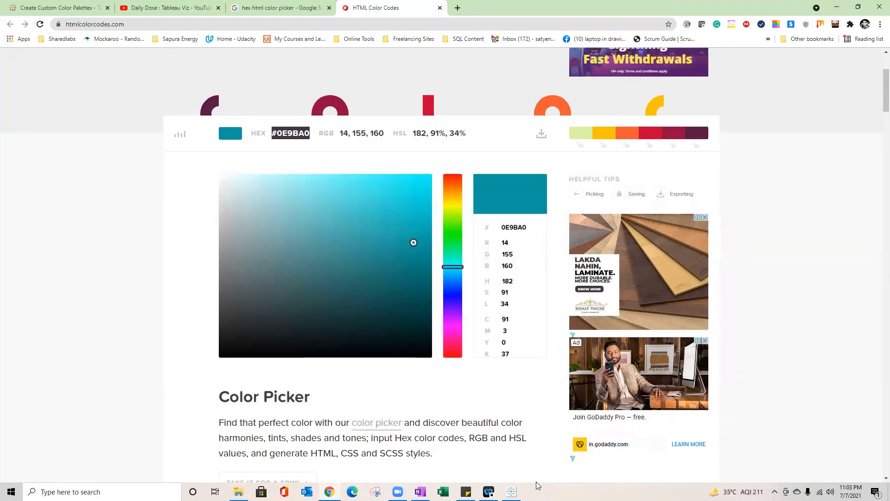
Open Regional.twbx from the OneDrive Desktop folder in Tableau Desktop.
left_click(487, 492)
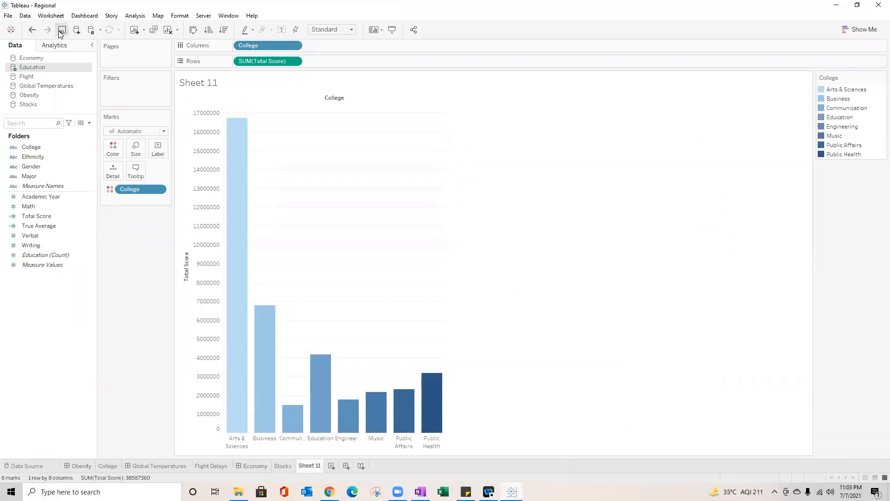
mouse_move(879, 5)
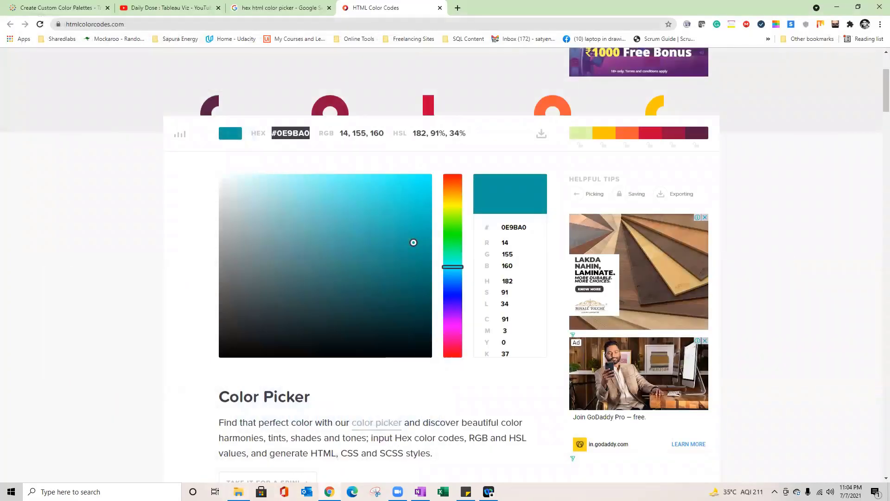
left_click(237, 491)
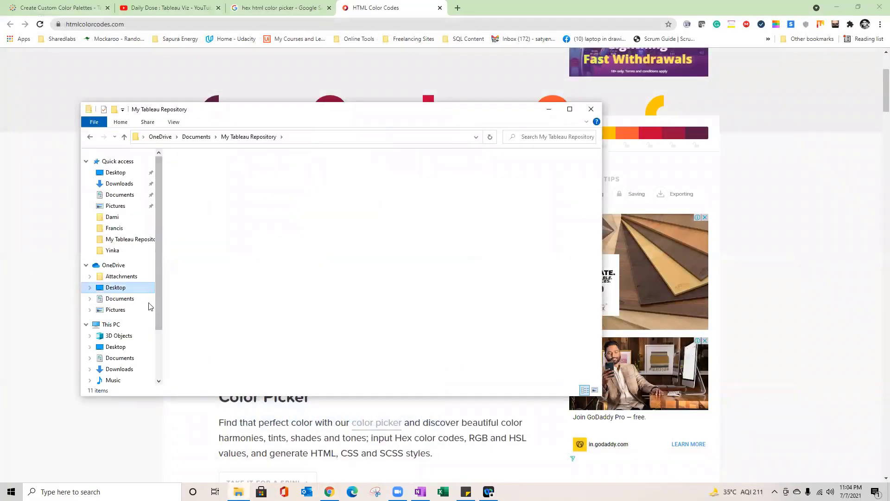
left_click(115, 287)
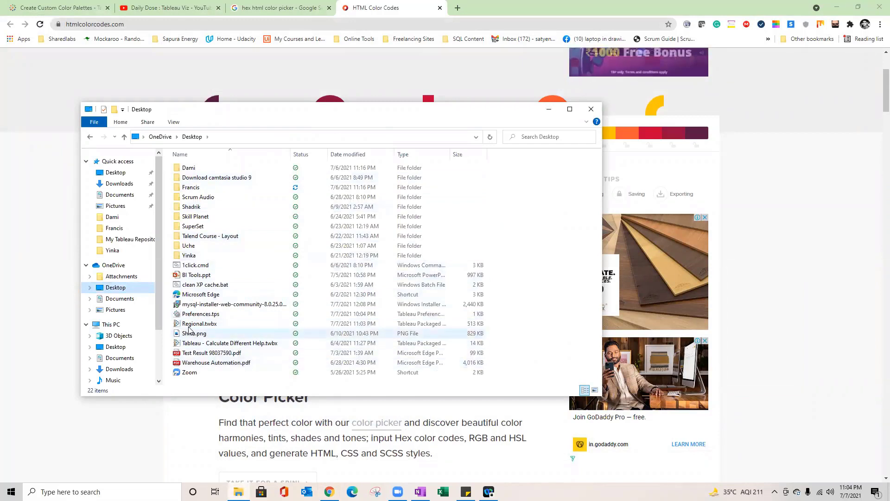
left_click(200, 323)
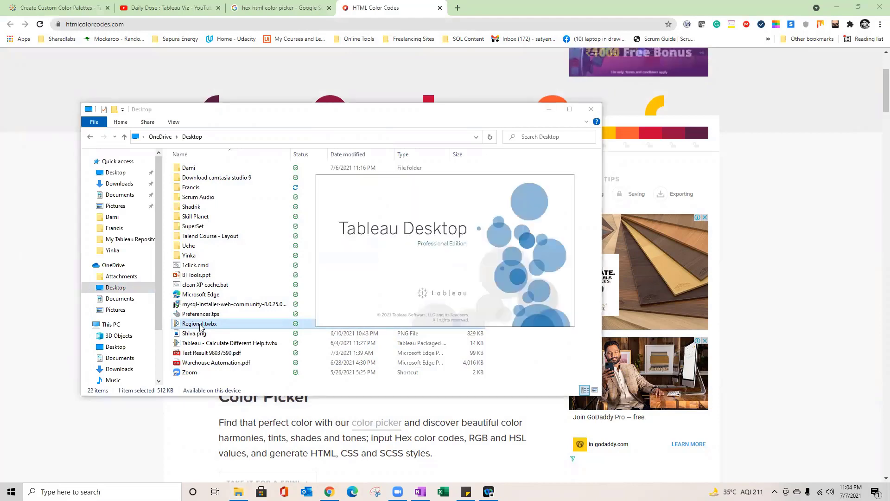
double_click(198, 323)
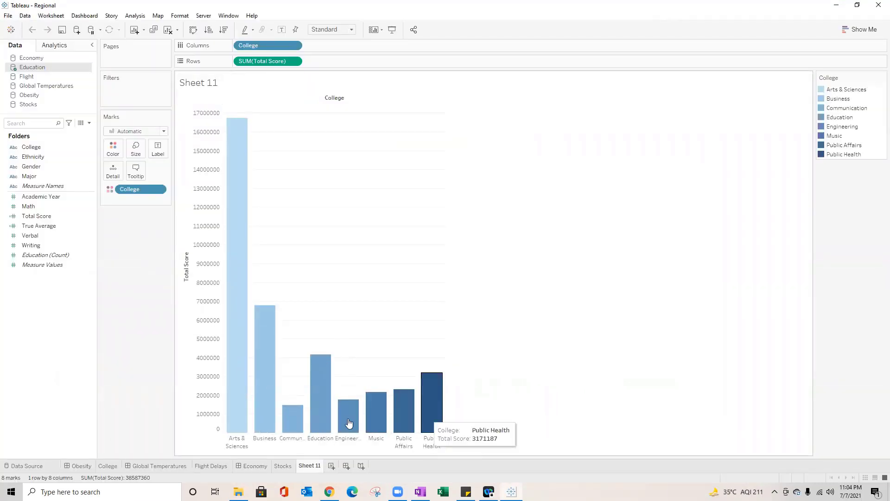
mouse_move(208, 441)
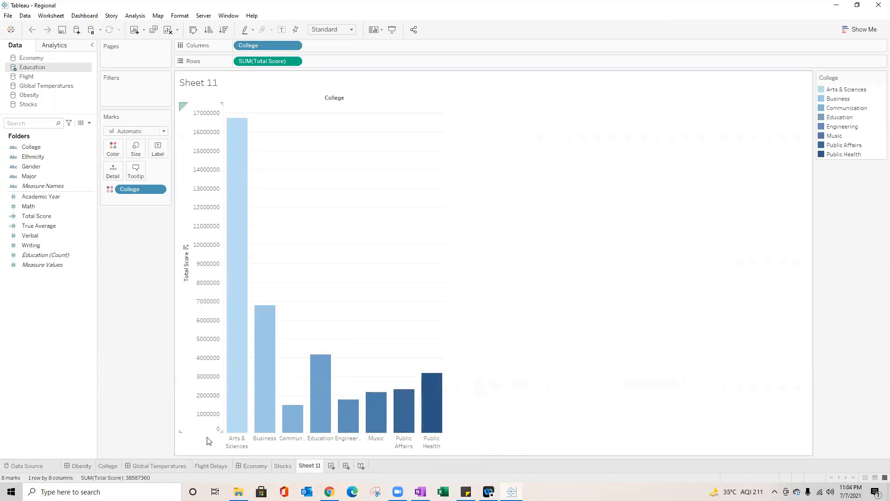
mouse_move(417, 447)
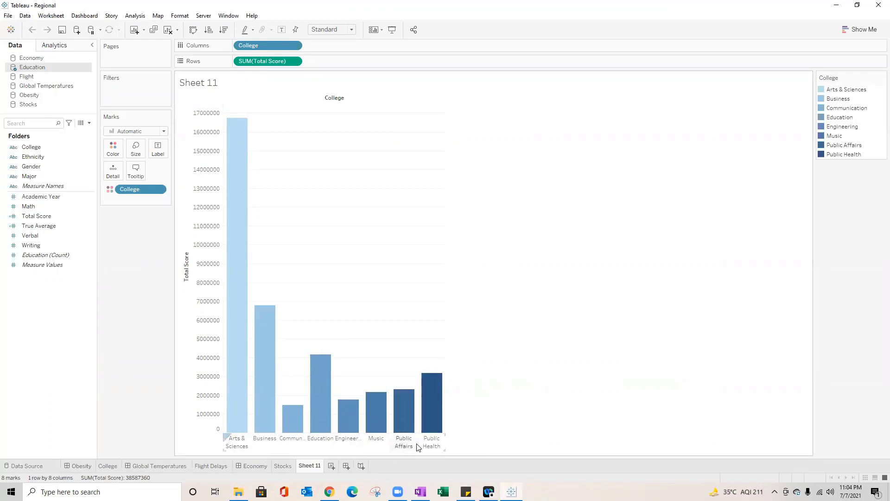
mouse_move(780, 129)
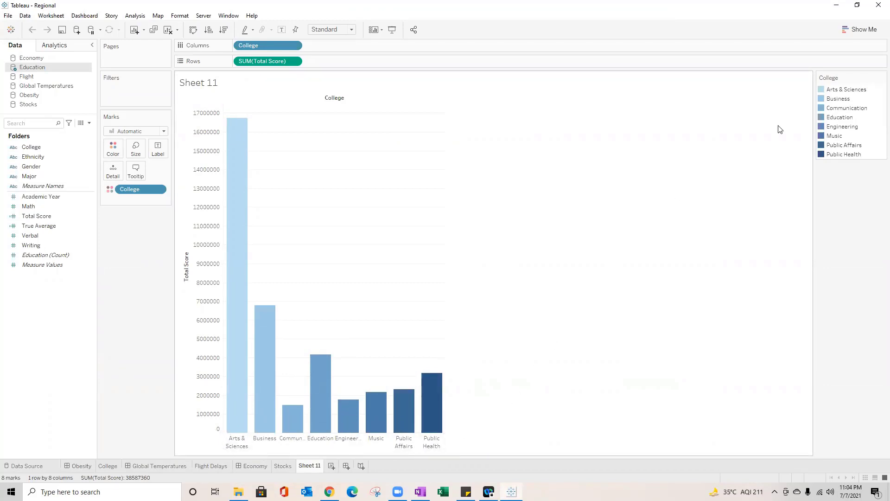
Assign the My Branding palette to the College colour legend via Edit Colors.
left_click(879, 77)
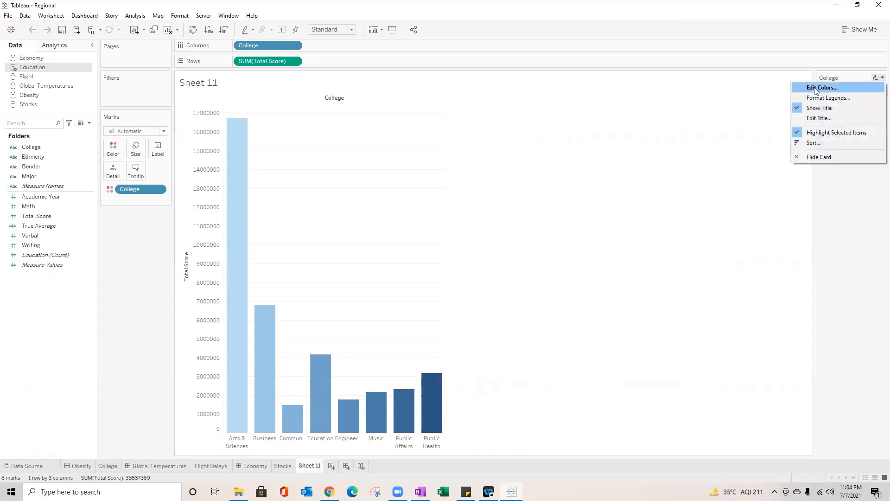
left_click(820, 87)
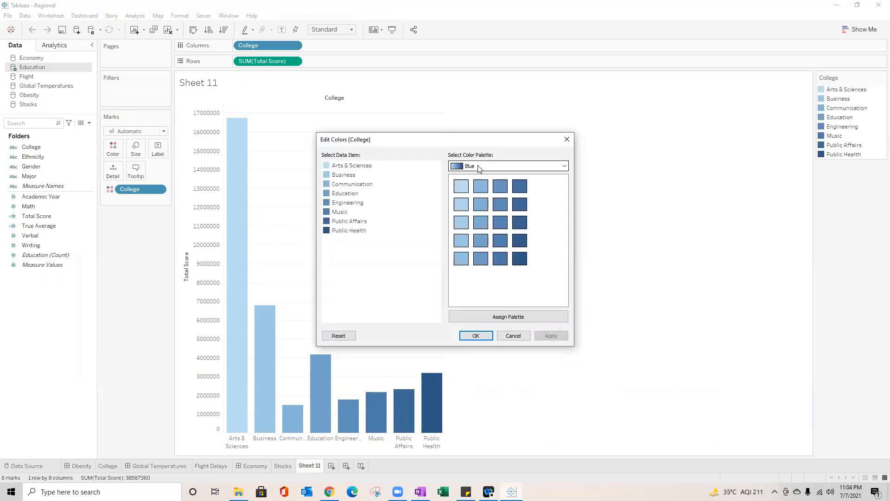
mouse_move(450, 134)
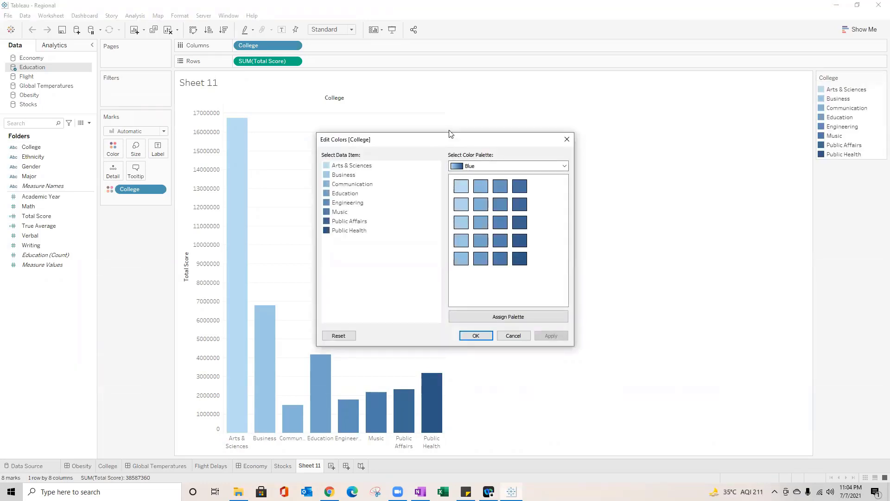
left_click(564, 166)
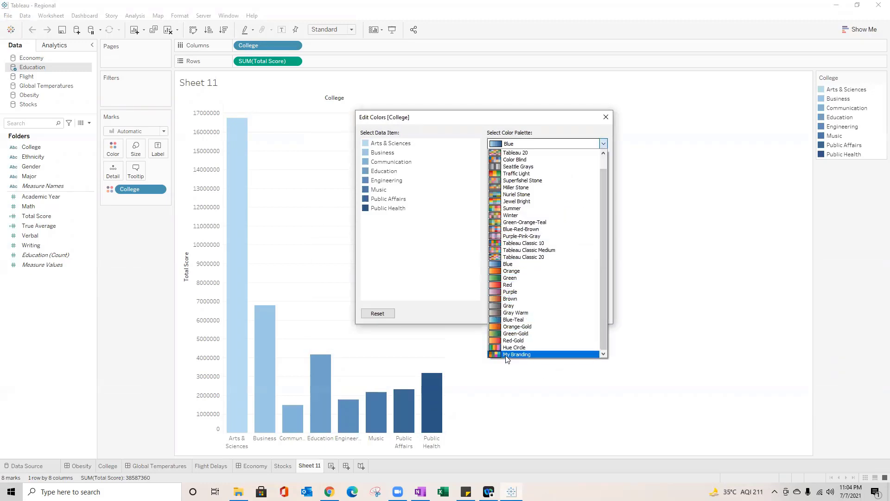
mouse_move(513, 357)
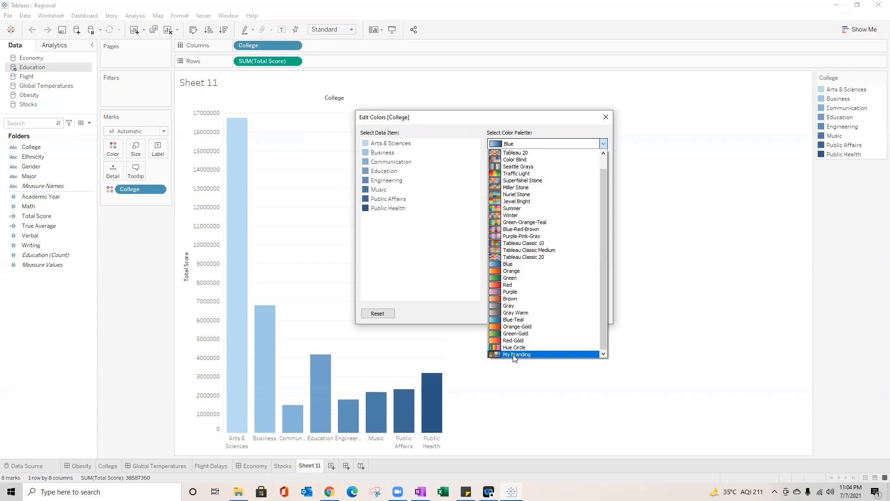
left_click(515, 353)
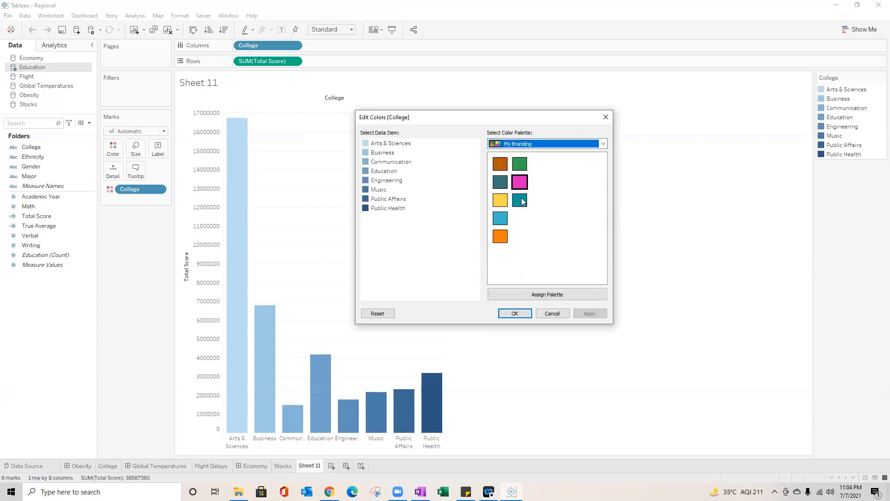
mouse_move(525, 189)
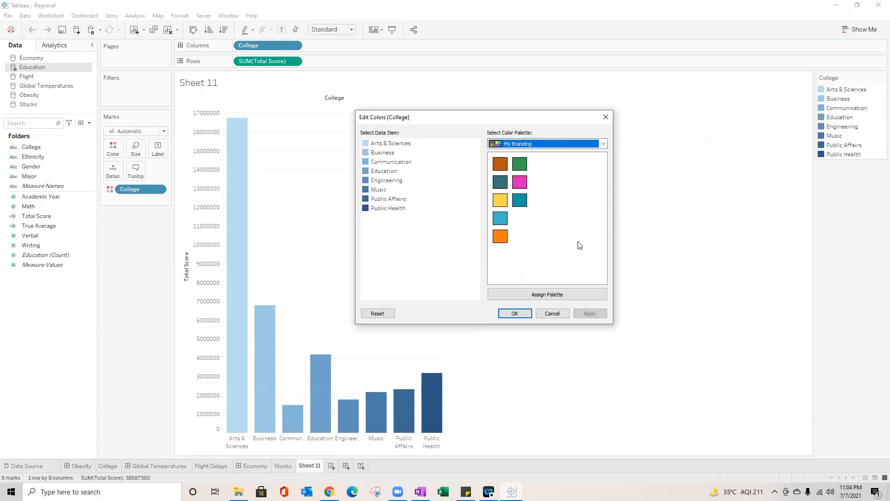
mouse_move(547, 294)
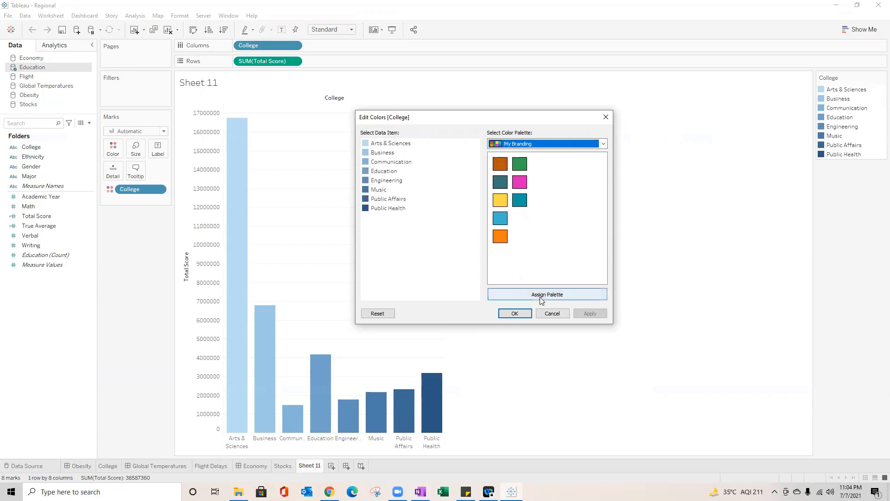
left_click(546, 294)
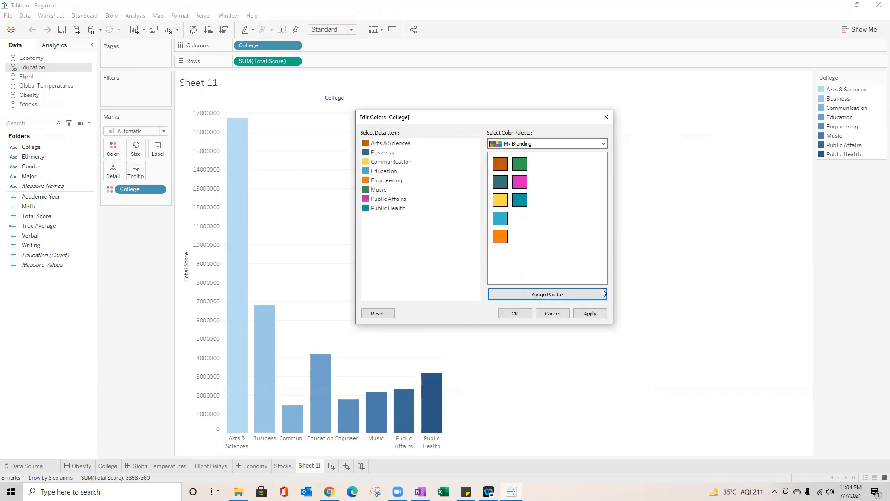
left_click(546, 294)
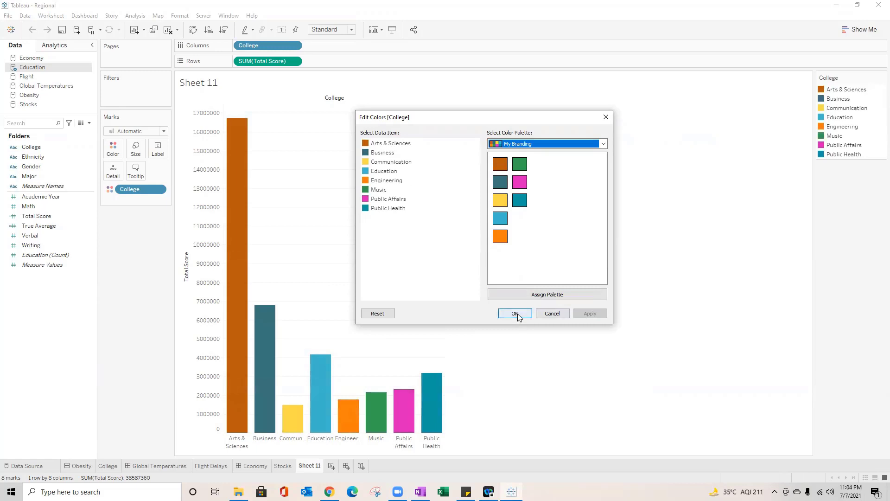
left_click(514, 313)
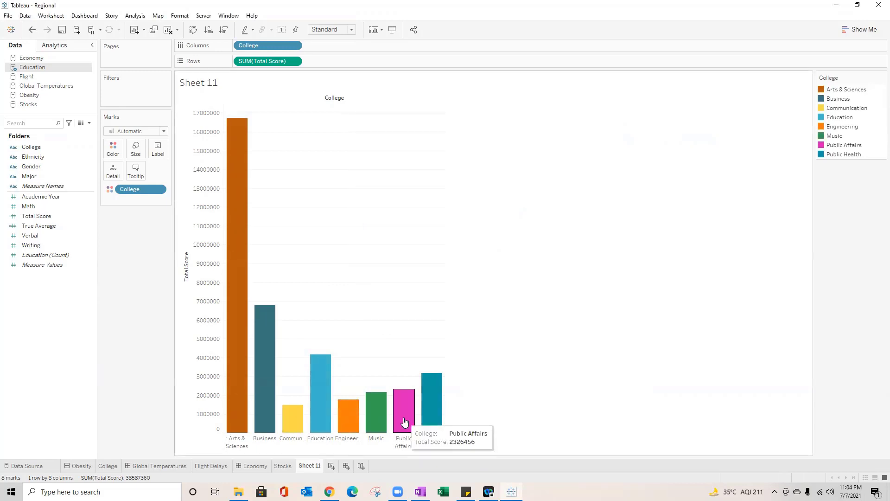
mouse_move(524, 407)
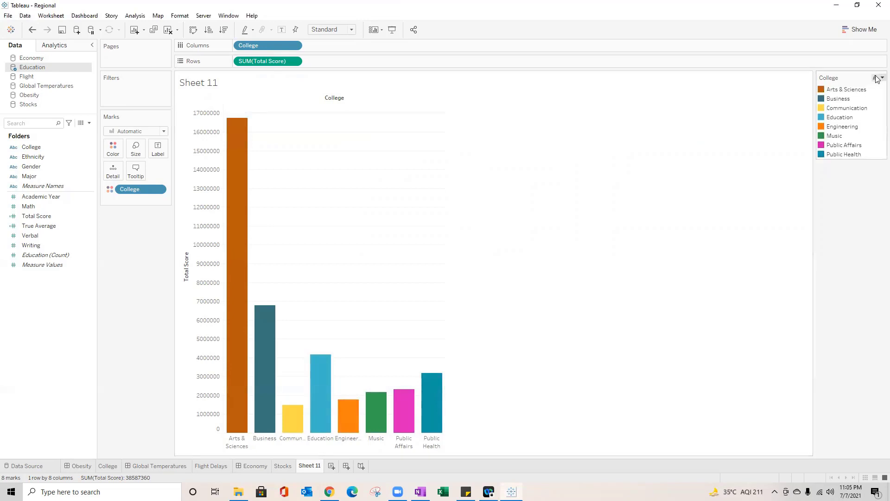
Confirm My Branding in Edit Colors, then switch to the browser's HTML Color Codes page.
left_click(562, 165)
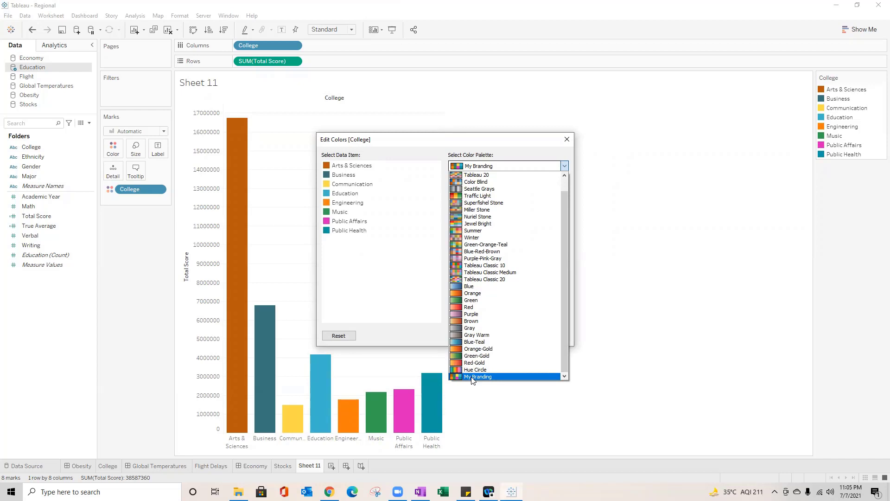
left_click(477, 377)
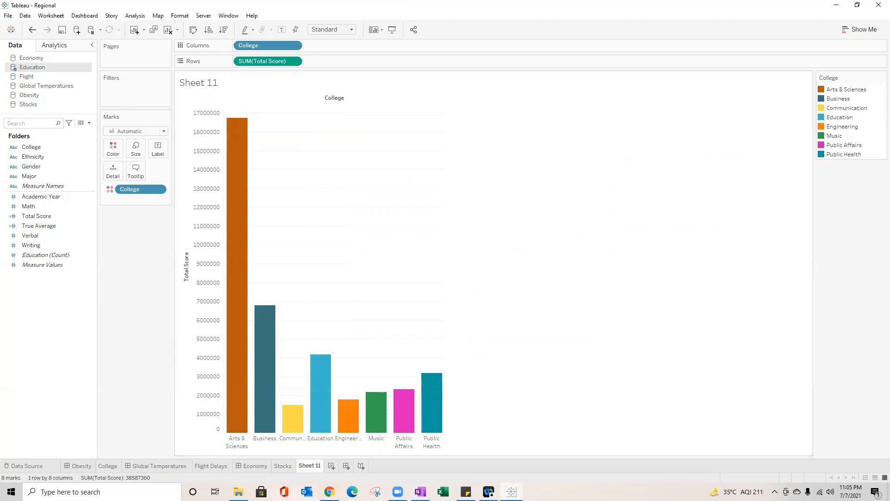
left_click(391, 7)
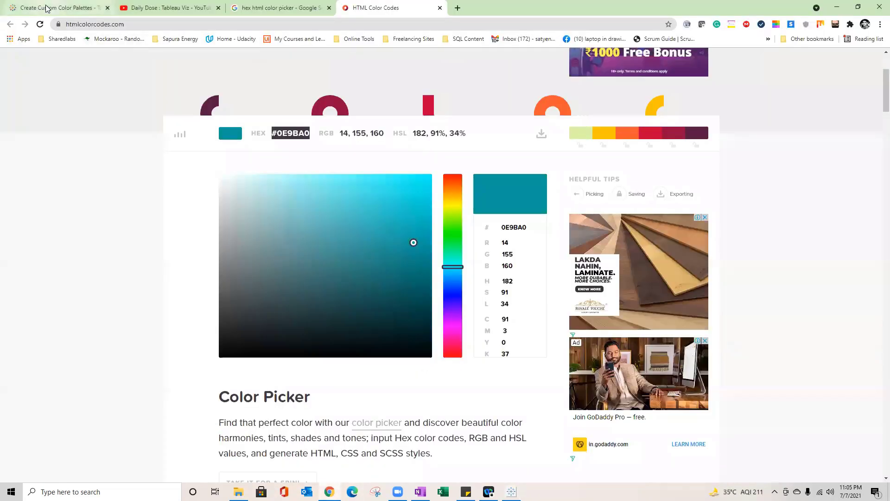
left_click(56, 8)
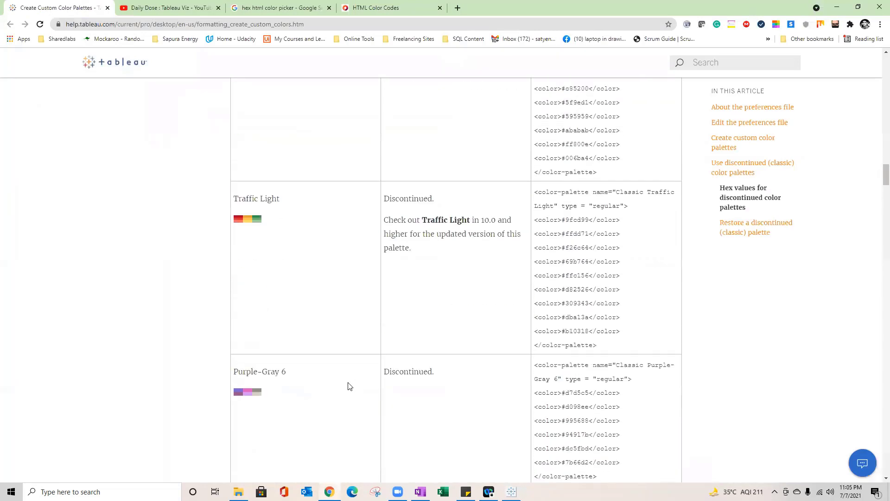
scroll("up", 3)
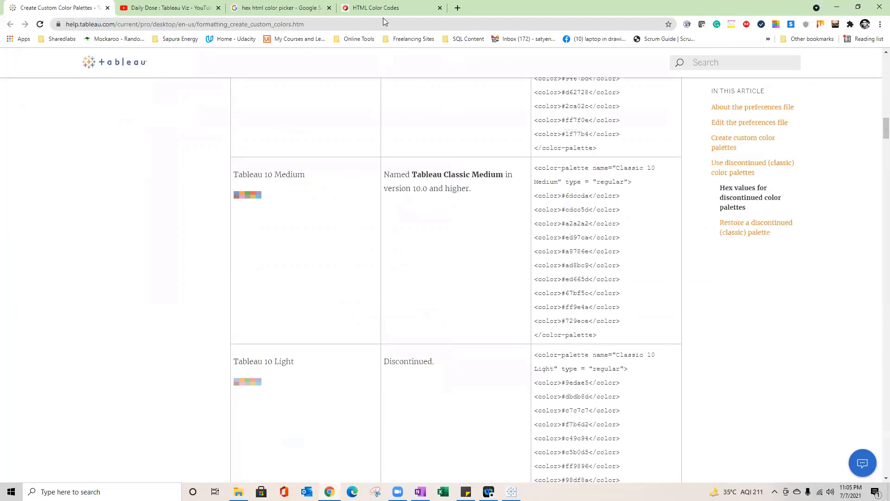
mouse_move(378, 108)
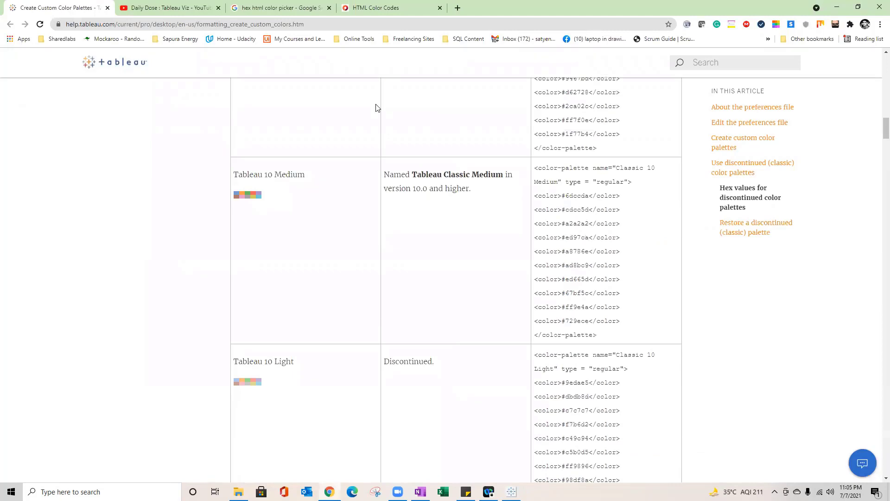
left_click(374, 8)
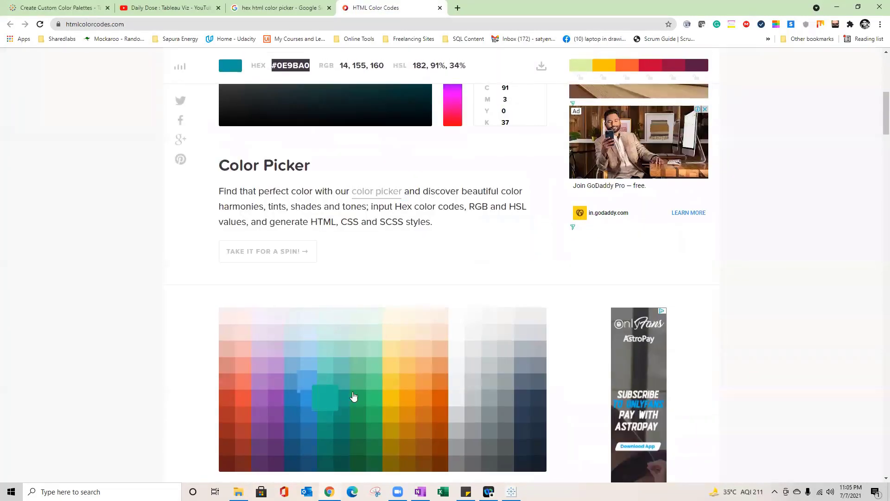
scroll("down", 3)
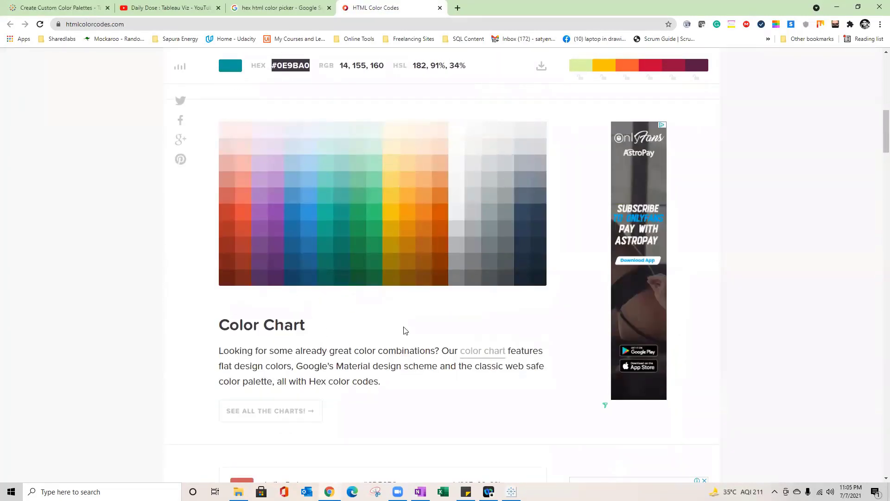
scroll("up", 3)
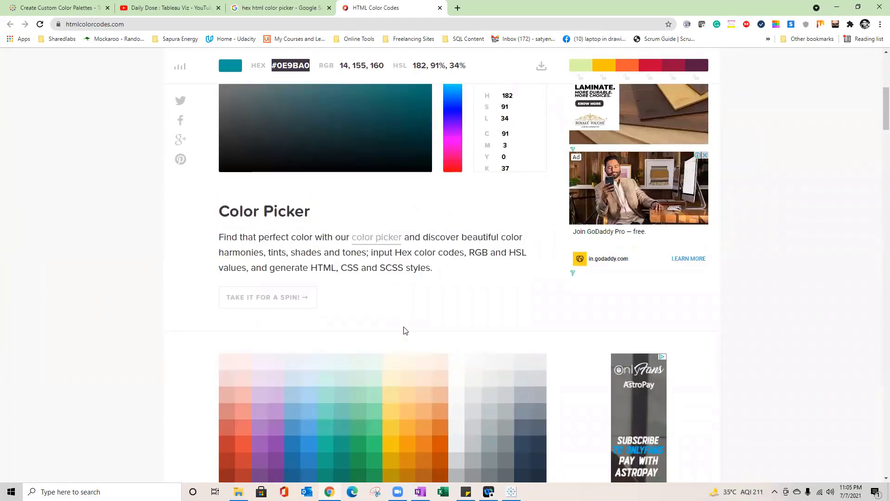
Switch to the YouTube tab showing the Dataminerz Hub channel home page.
left_click(167, 8)
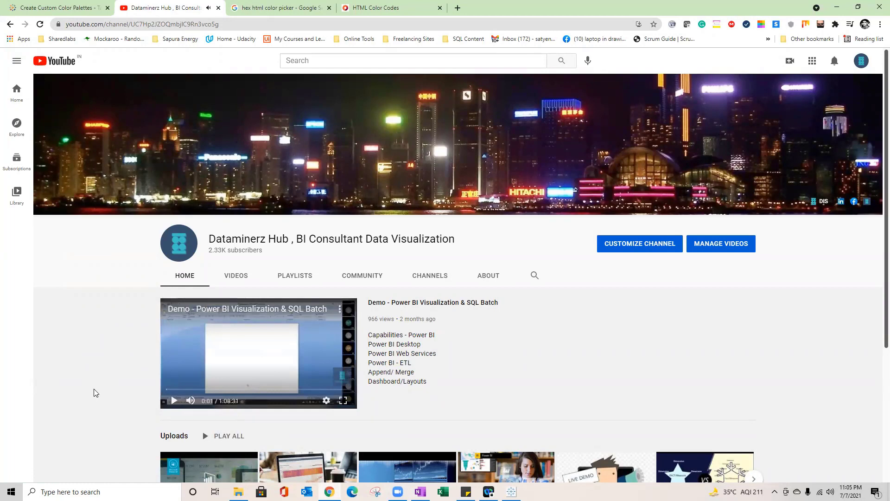
mouse_move(241, 187)
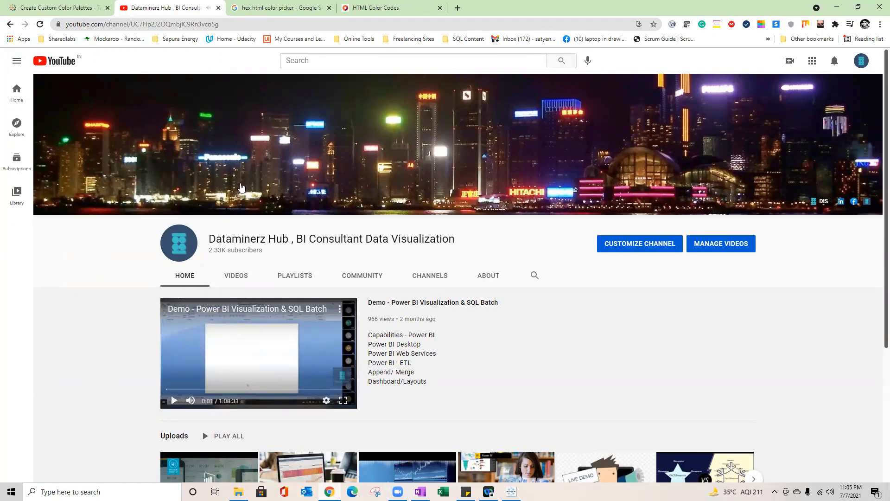
mouse_move(112, 277)
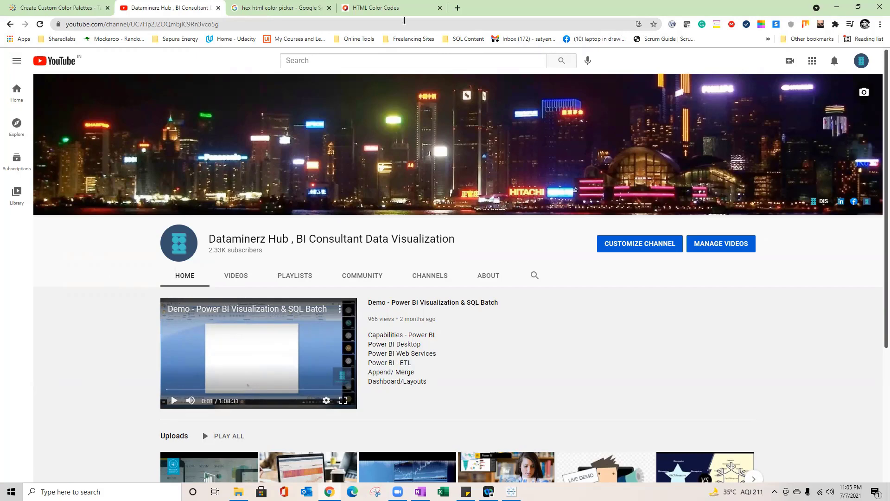
mouse_move(508, 26)
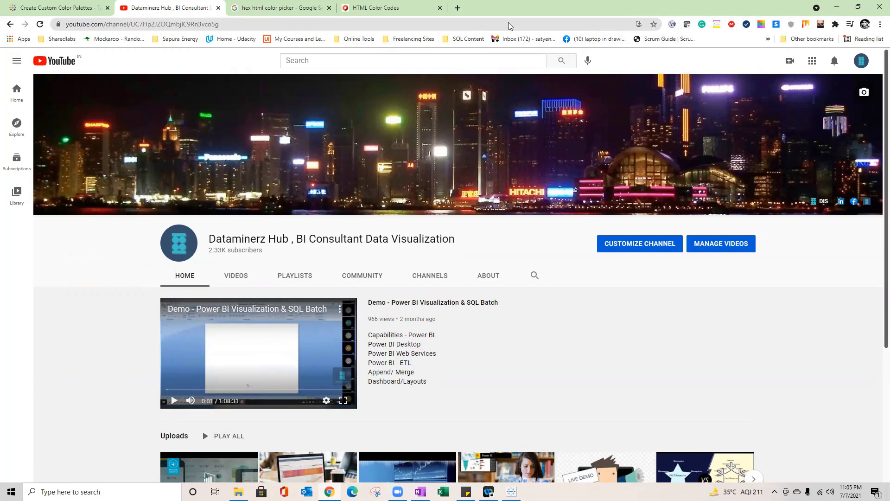